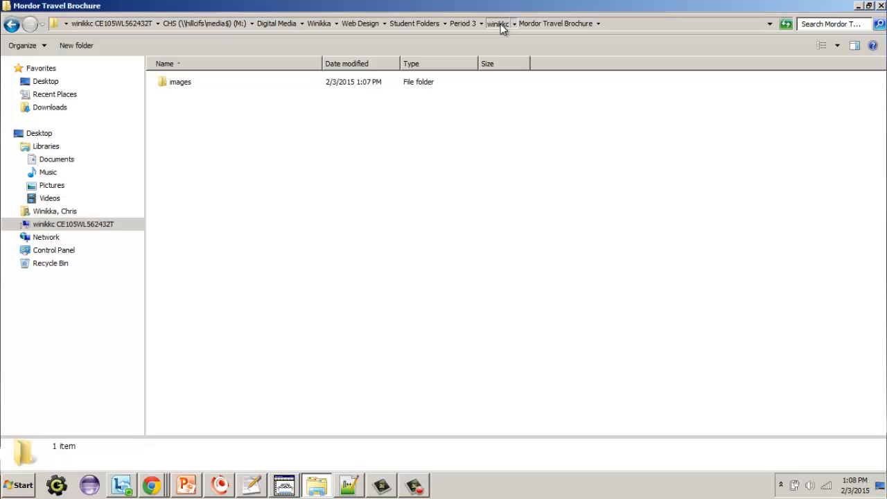
Navigate into the Mordor Travel Brochure folder from the parent student folder
{"action": "left_click", "coordinate": [498, 22]}
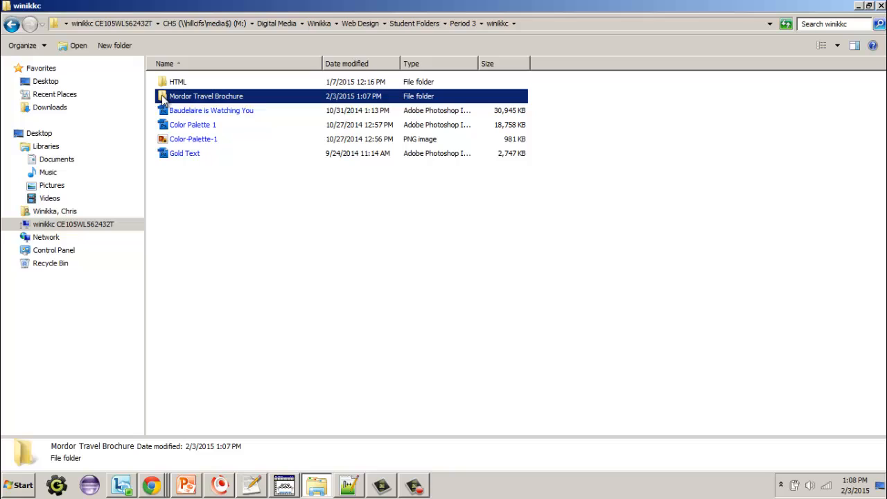
{"action": "mouse_move", "coordinate": [248, 86]}
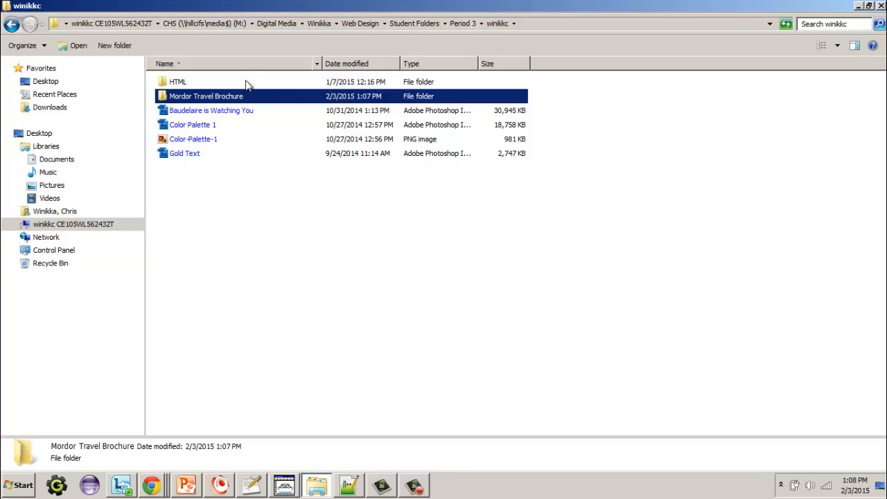
{"action": "mouse_move", "coordinate": [169, 98]}
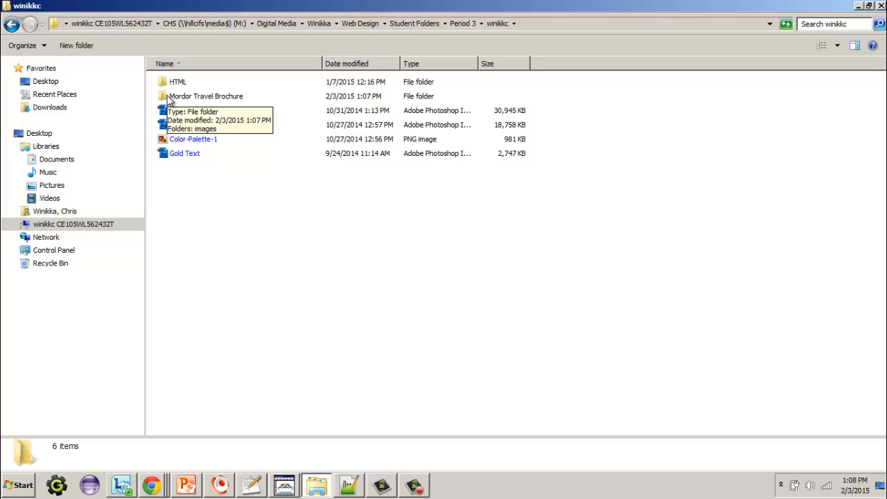
{"action": "double_click", "coordinate": [205, 96]}
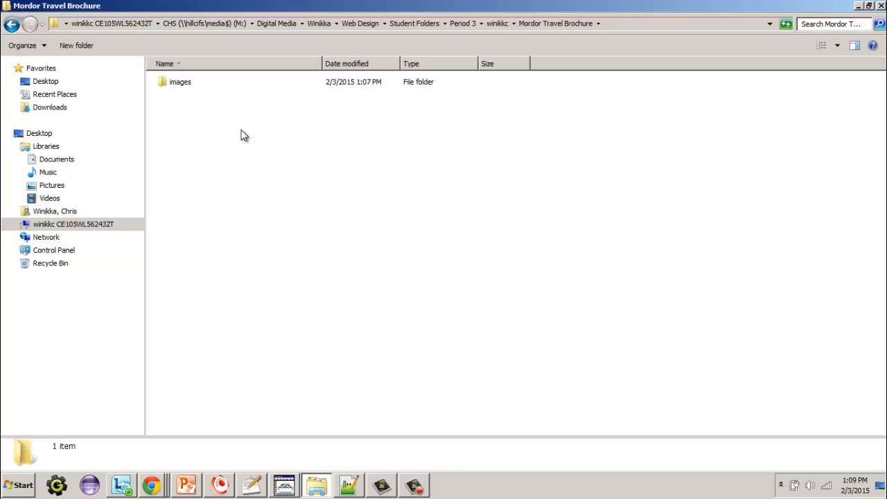
{"action": "mouse_move", "coordinate": [191, 112]}
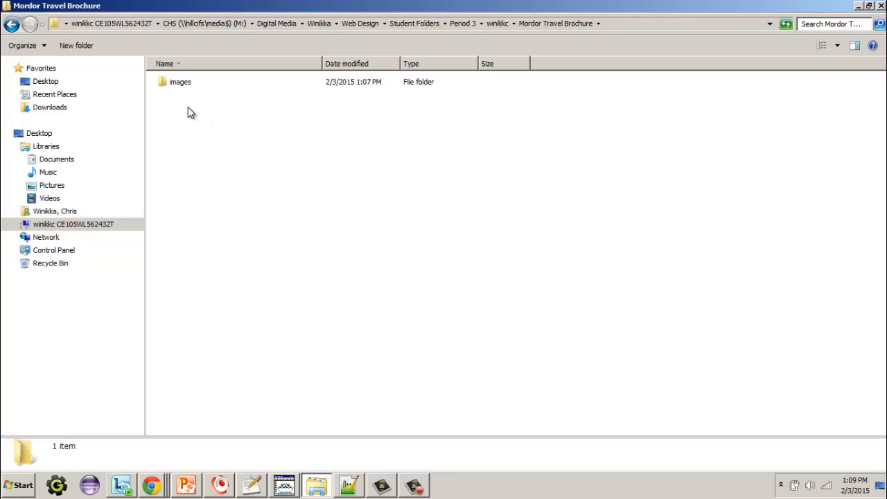
Create a new empty text document in the folder via the New context menu
{"action": "right_click", "coordinate": [191, 112]}
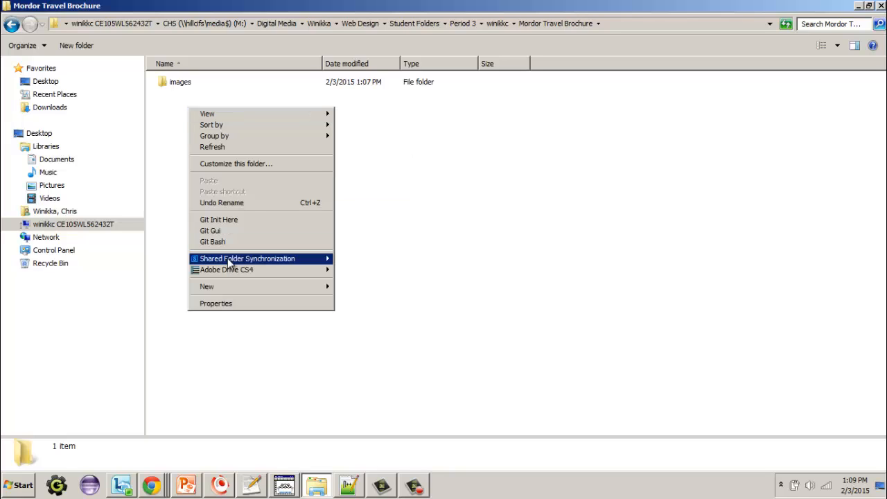
{"action": "left_click", "coordinate": [206, 286]}
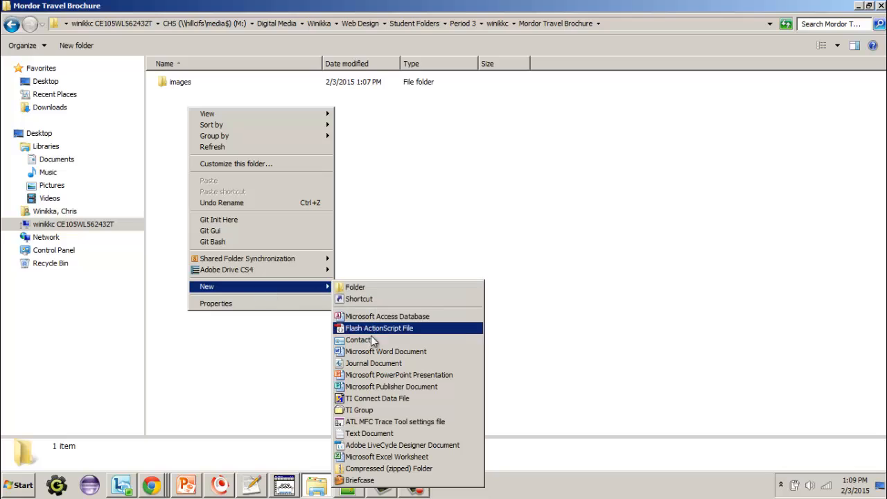
{"action": "left_click", "coordinate": [369, 433]}
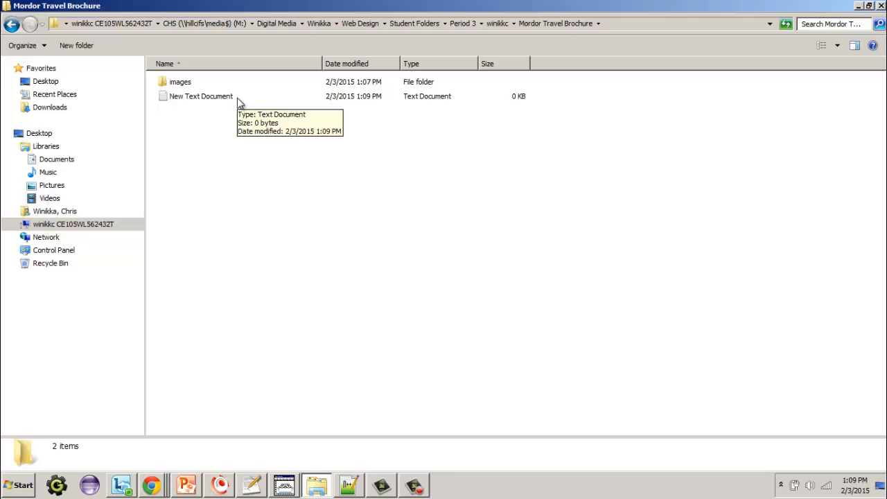
{"action": "mouse_move", "coordinate": [407, 104]}
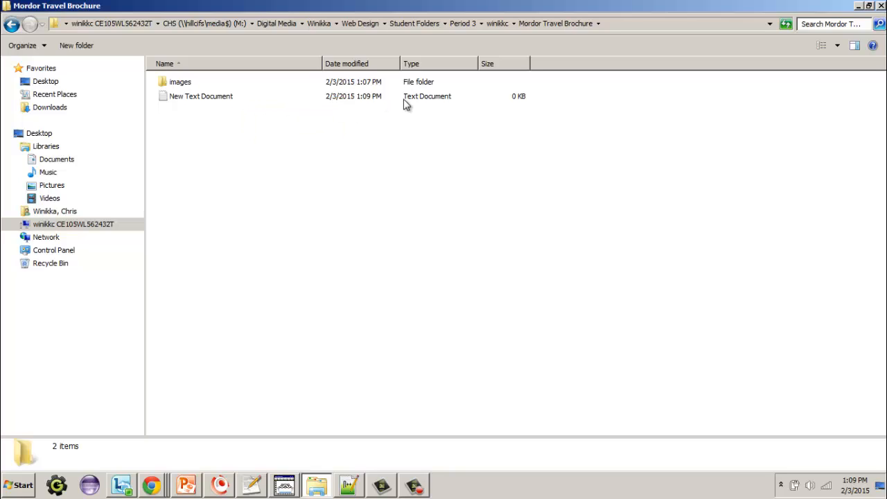
{"action": "mouse_move", "coordinate": [421, 103]}
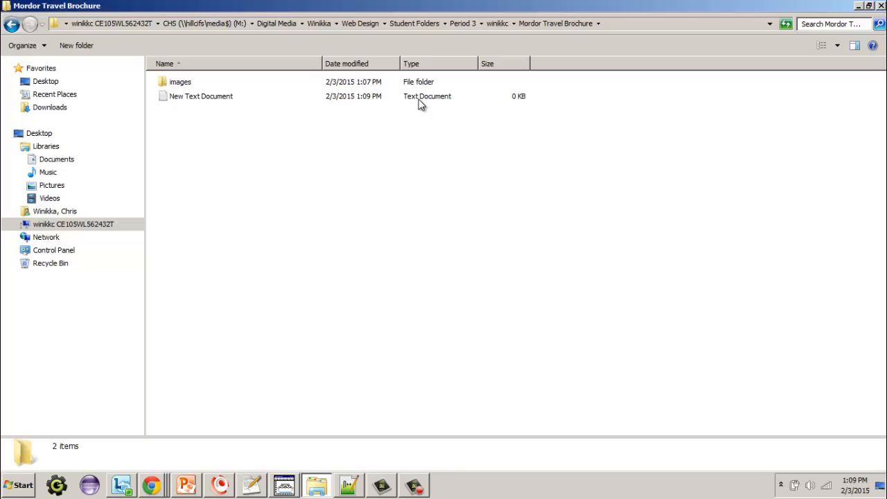
{"action": "mouse_move", "coordinate": [197, 102]}
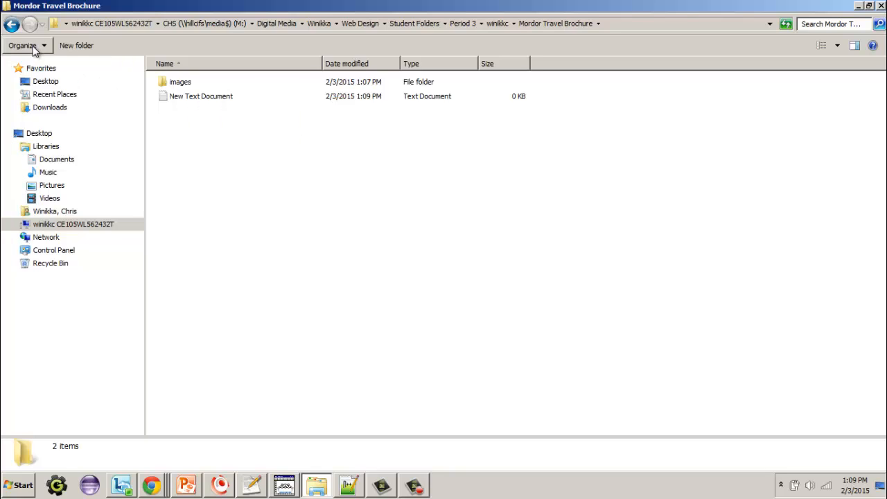
In Folder Options' View settings, stop hiding extensions for known file types
{"action": "left_click", "coordinate": [23, 44]}
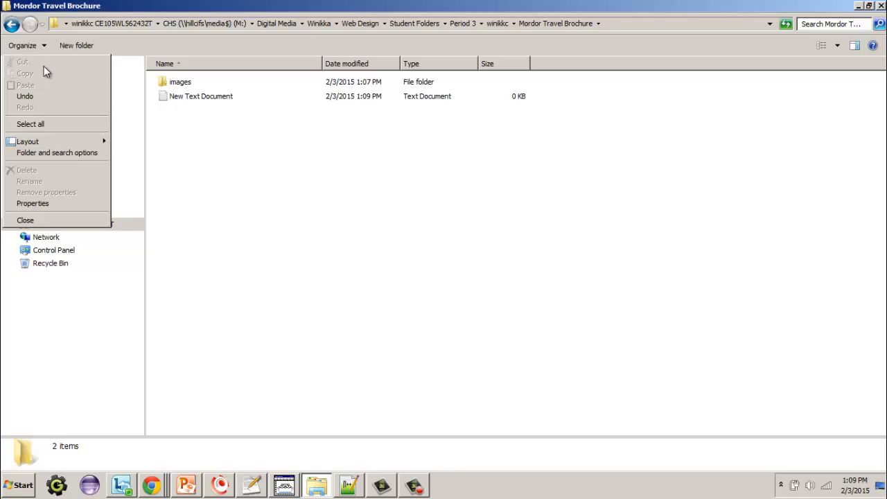
{"action": "left_click", "coordinate": [57, 152]}
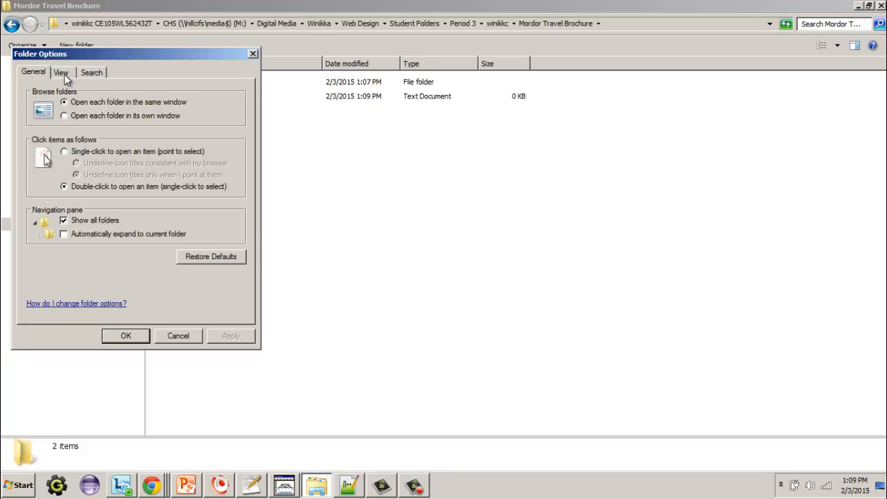
{"action": "left_click", "coordinate": [61, 72]}
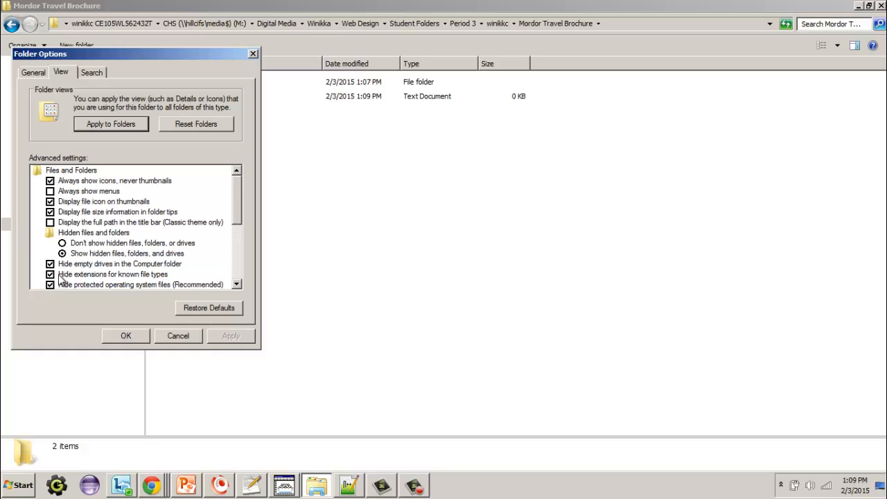
{"action": "mouse_move", "coordinate": [172, 278]}
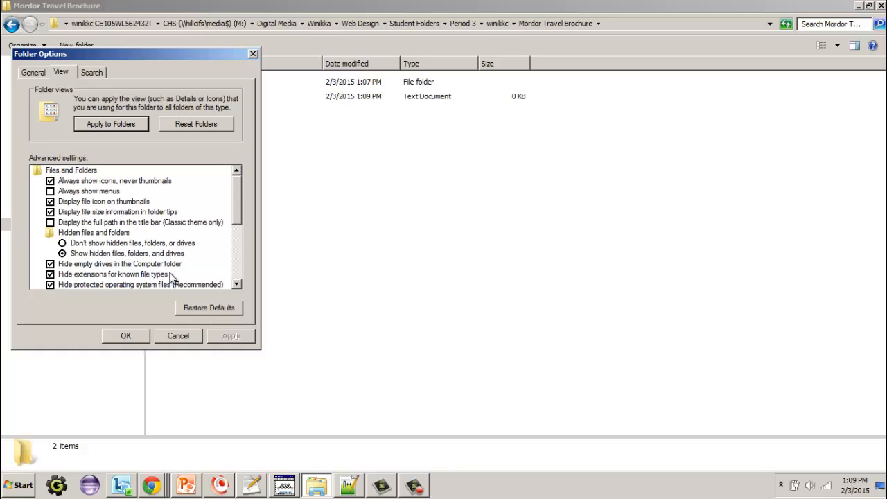
{"action": "left_click", "coordinate": [50, 275]}
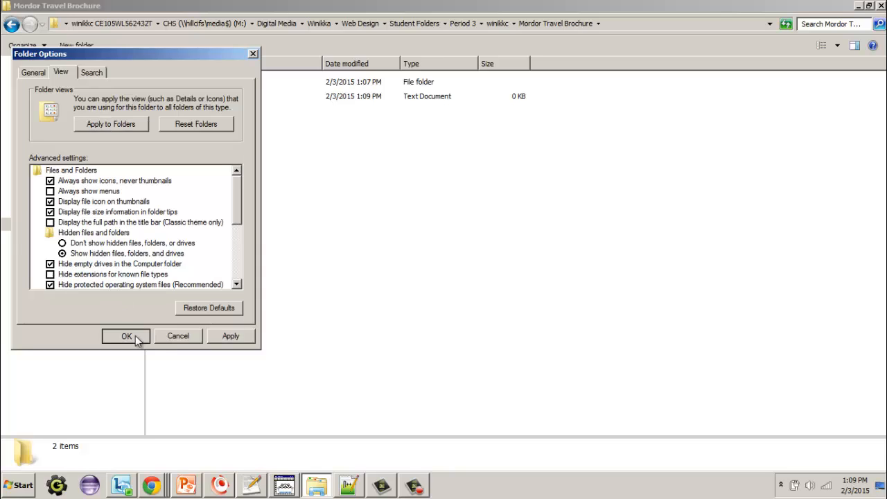
{"action": "left_click", "coordinate": [126, 335]}
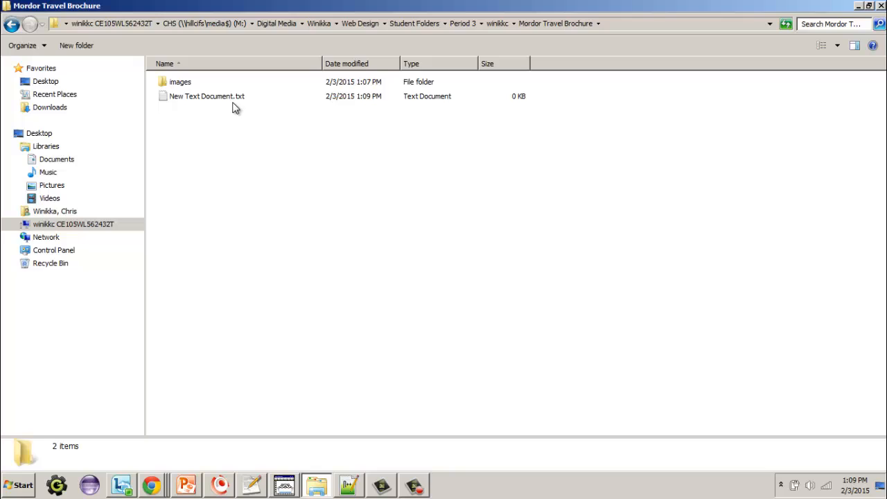
Start renaming New Text Document.txt, then leave the name unchanged
{"action": "left_click", "coordinate": [206, 96]}
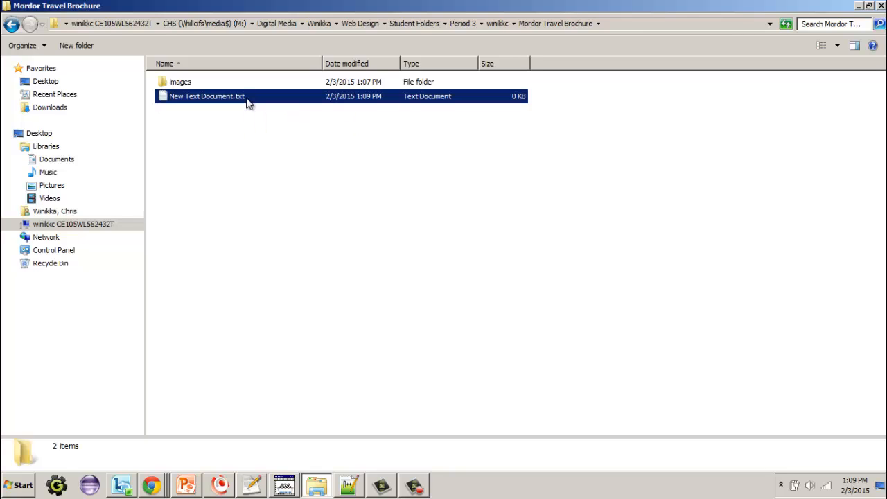
{"action": "left_click", "coordinate": [207, 96]}
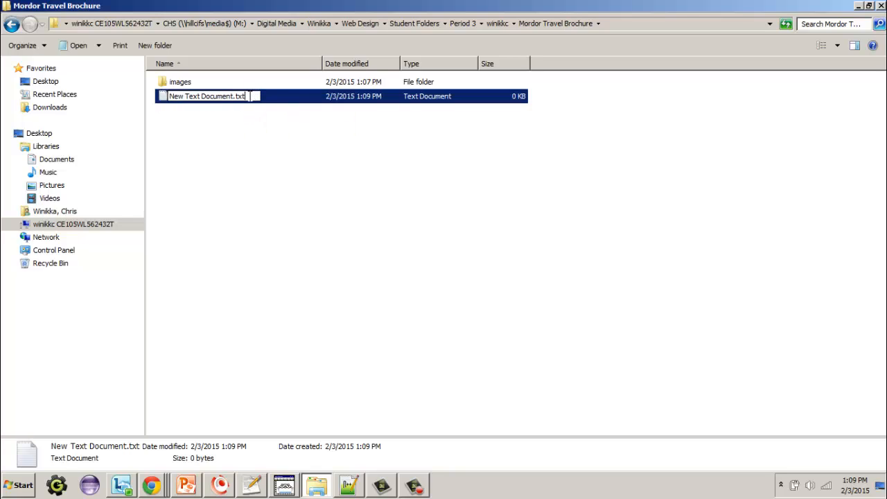
{"action": "left_click", "coordinate": [219, 156]}
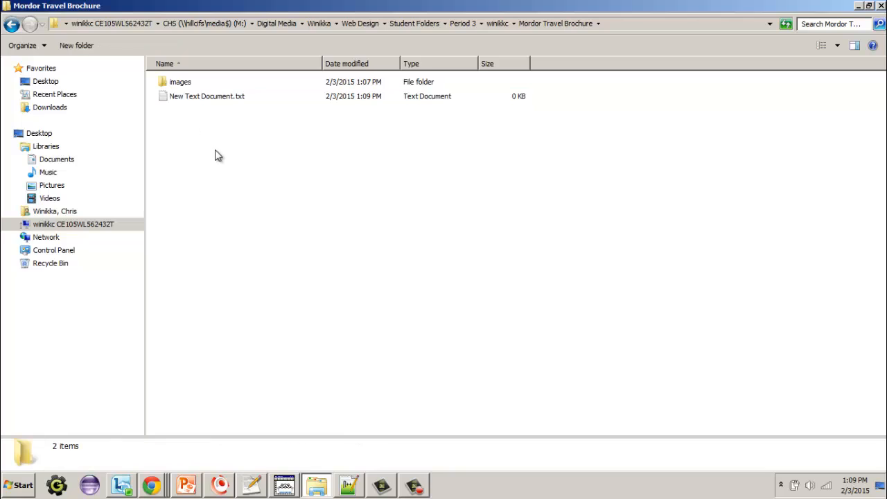
{"action": "mouse_move", "coordinate": [215, 102]}
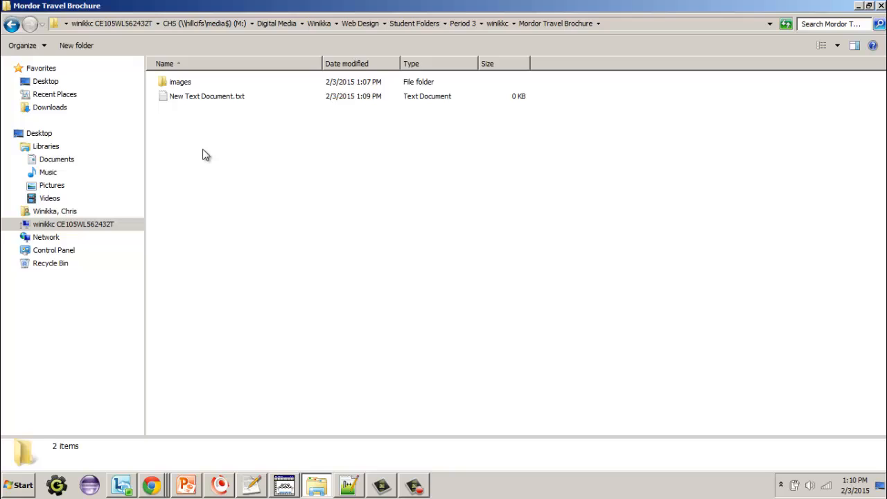
{"action": "mouse_move", "coordinate": [179, 102]}
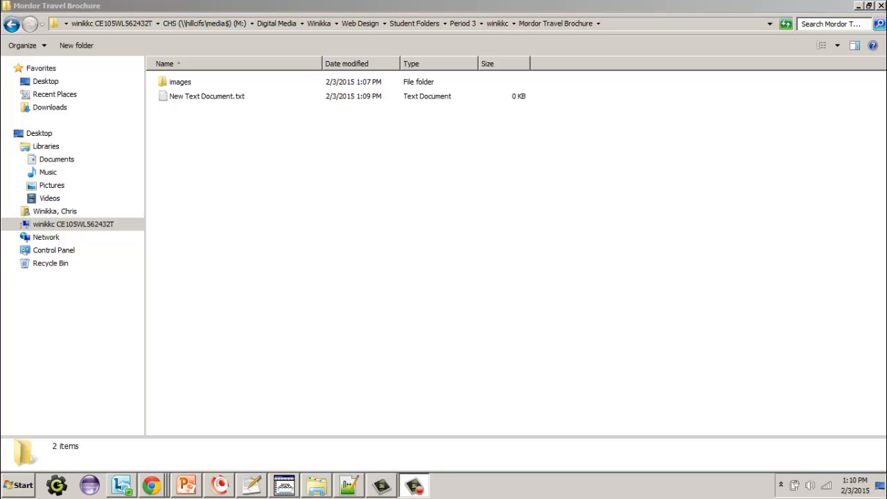
Select the new text document and begin renaming it
{"action": "left_click", "coordinate": [201, 96]}
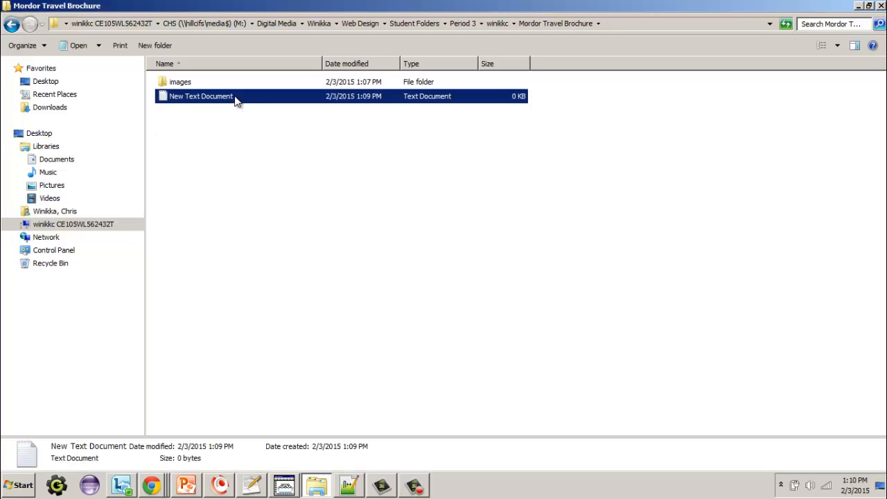
{"action": "left_click", "coordinate": [201, 96]}
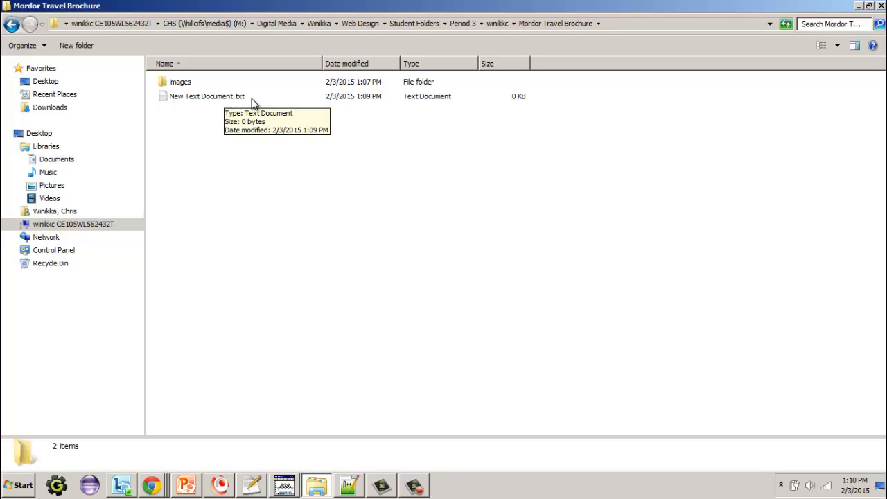
{"action": "mouse_move", "coordinate": [256, 104]}
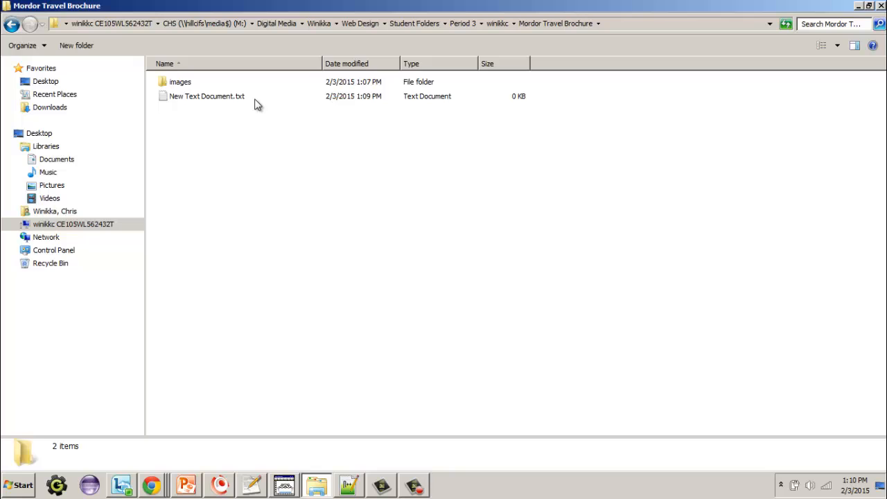
Reconfirm the folder view settings so the file shows as New Text Document.txt.txt
{"action": "left_click", "coordinate": [22, 44]}
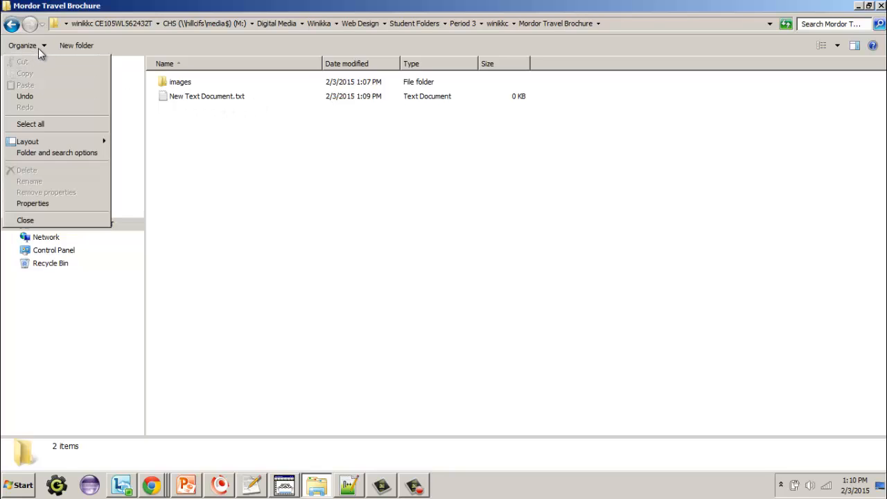
{"action": "mouse_move", "coordinate": [34, 154]}
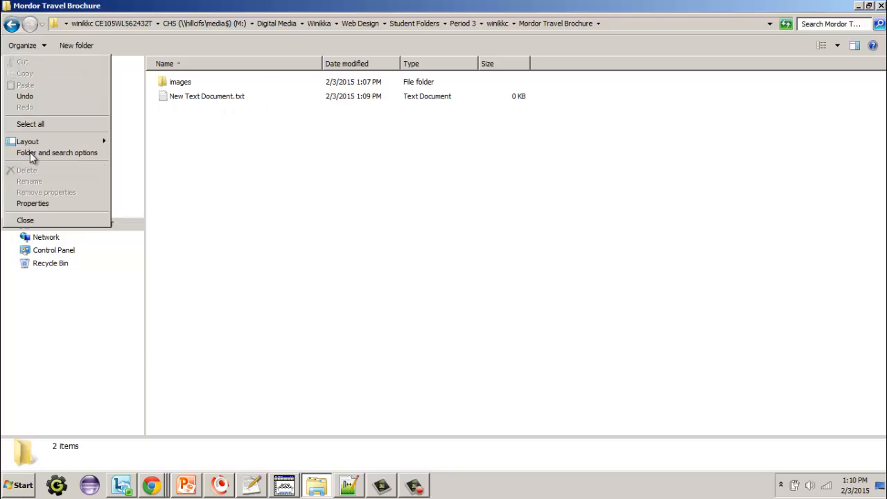
{"action": "left_click", "coordinate": [57, 153]}
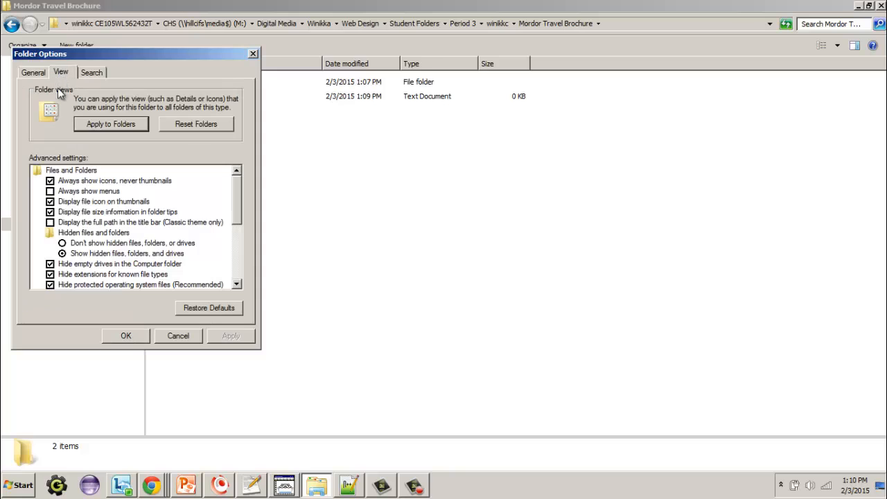
{"action": "left_click", "coordinate": [49, 274]}
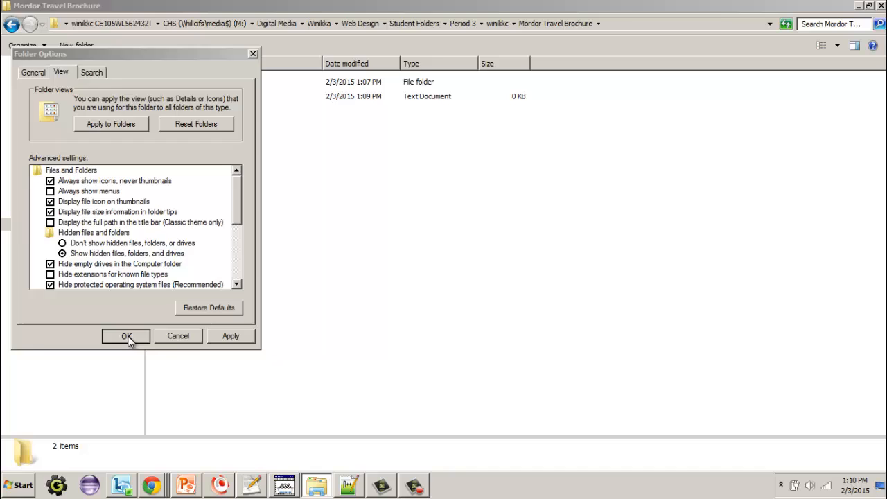
{"action": "left_click", "coordinate": [125, 337]}
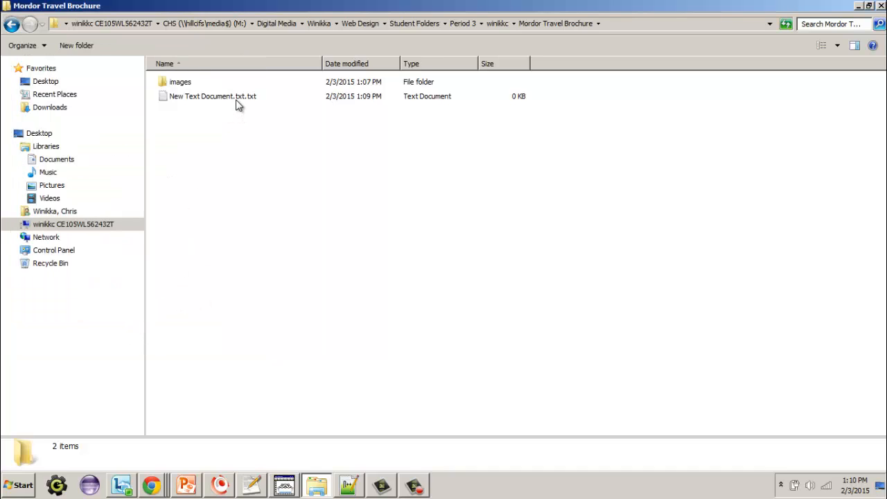
{"action": "mouse_move", "coordinate": [247, 105]}
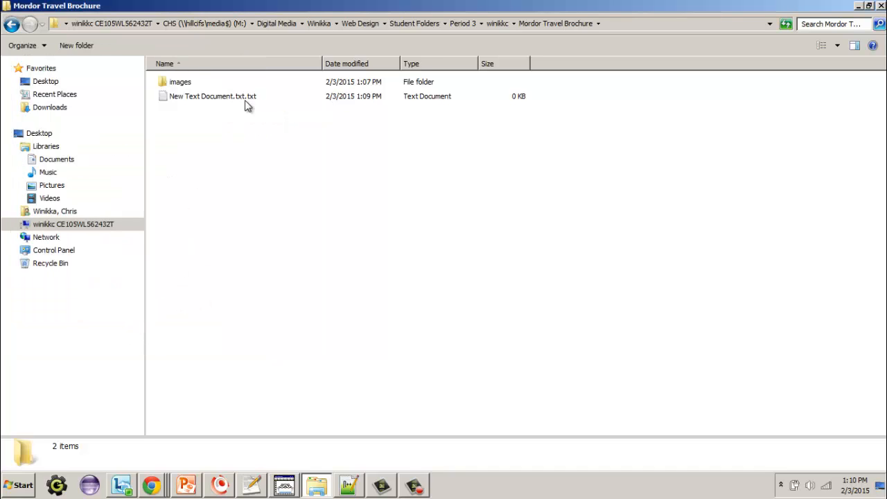
{"action": "left_click", "coordinate": [212, 96]}
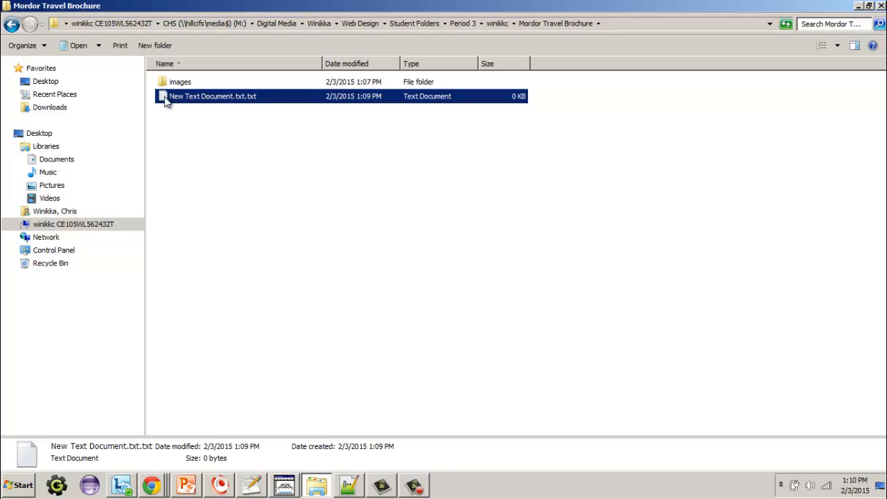
Open the new text document for editing in Notepad++
{"action": "right_click", "coordinate": [214, 96]}
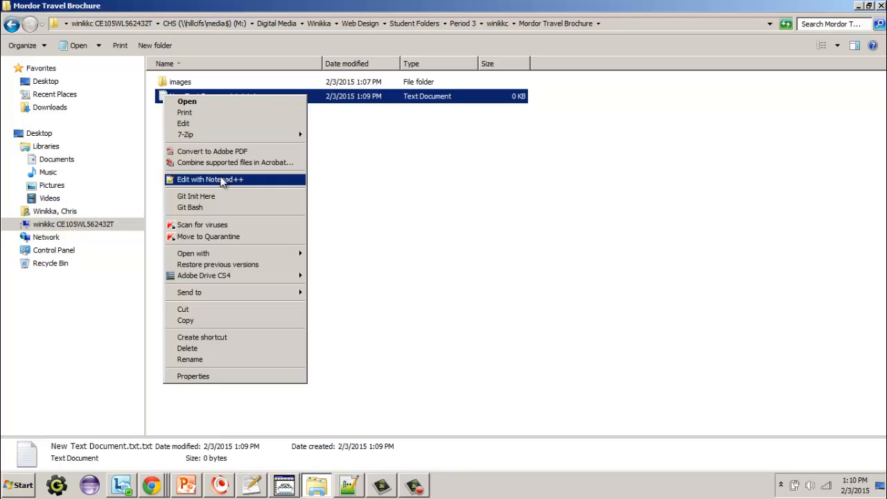
{"action": "left_click", "coordinate": [211, 179]}
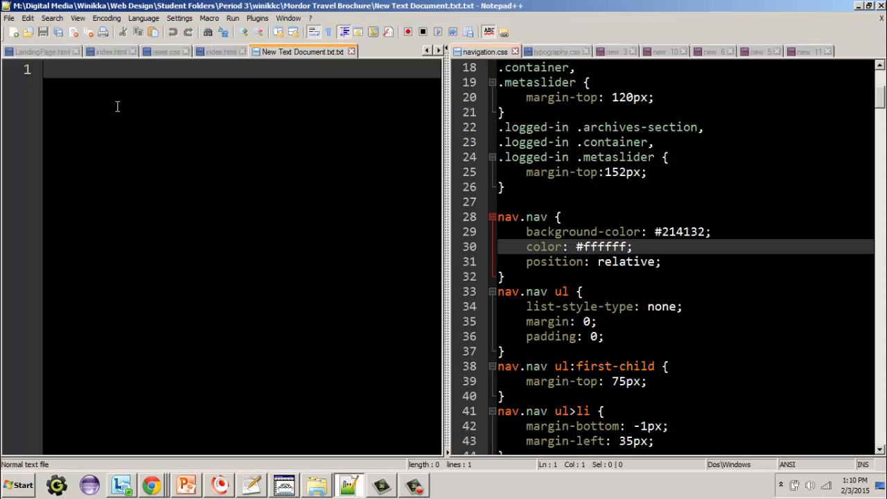
Save the document as index.html in the Mordor Travel Brochure folder
{"action": "left_click", "coordinate": [28, 16]}
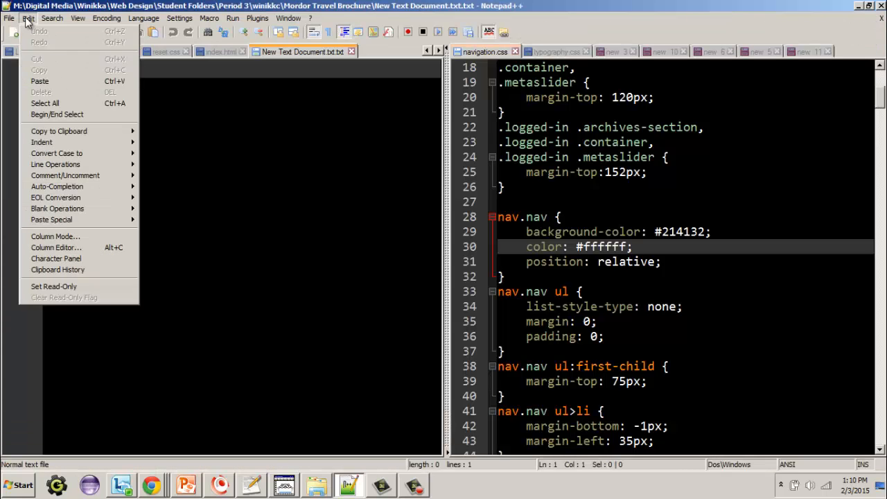
{"action": "left_click", "coordinate": [8, 18]}
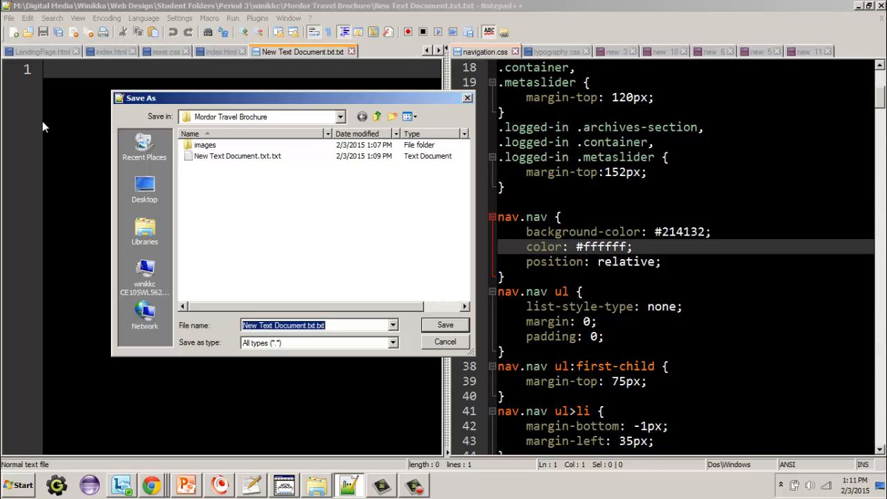
{"action": "type", "text": "index.html"}
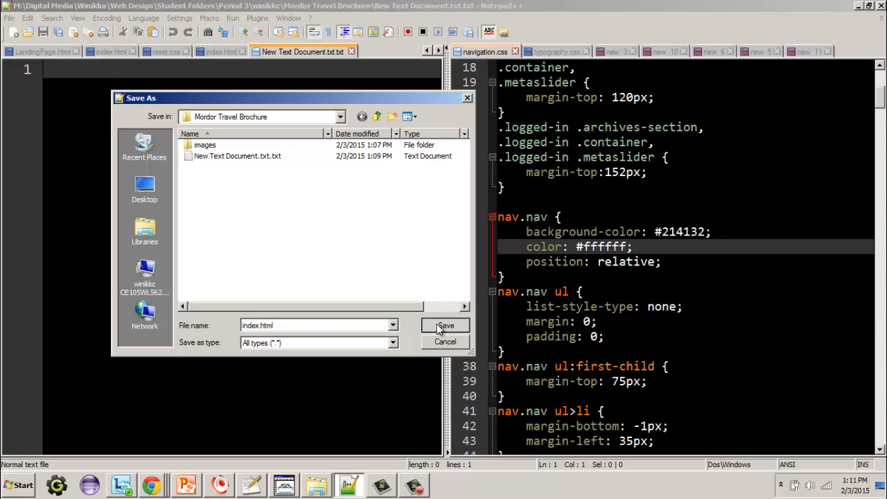
{"action": "left_click", "coordinate": [445, 326]}
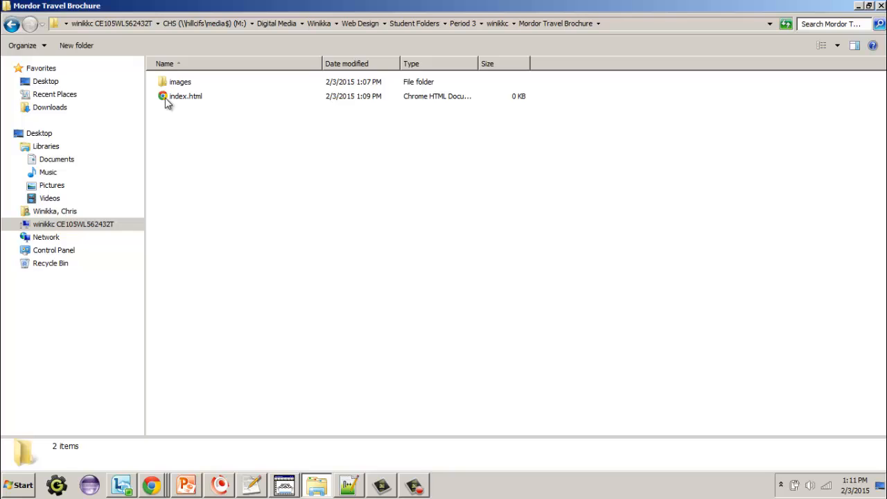
{"action": "mouse_move", "coordinate": [174, 104]}
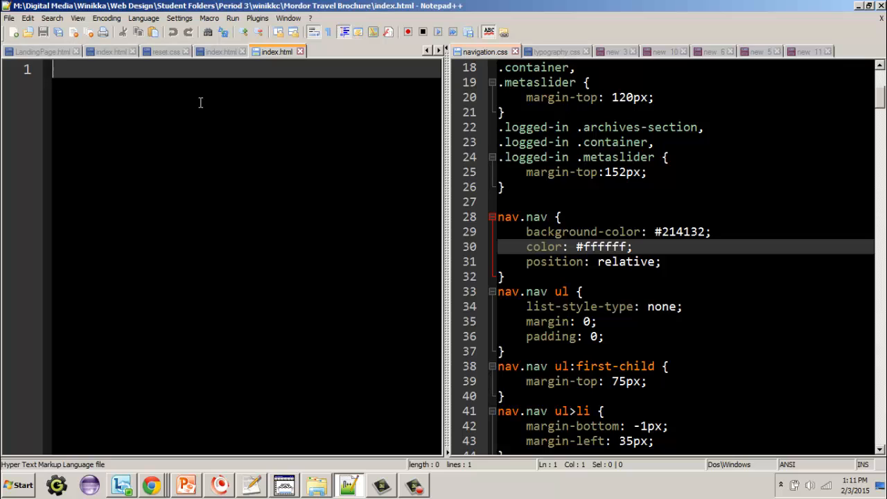
{"action": "mouse_move", "coordinate": [214, 83]}
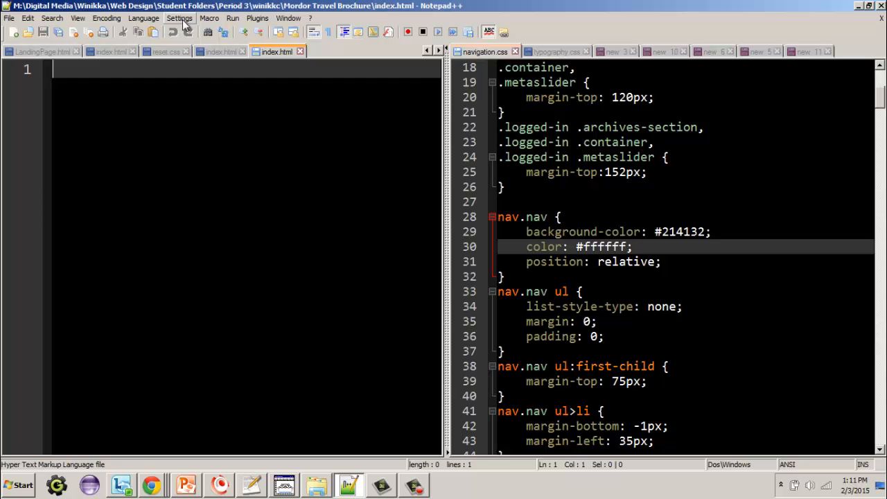
{"action": "left_click", "coordinate": [180, 16]}
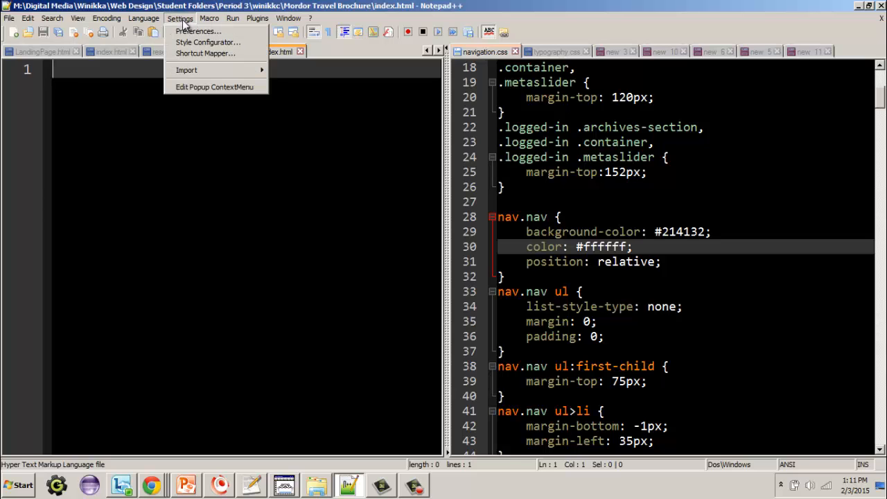
{"action": "left_click", "coordinate": [196, 31]}
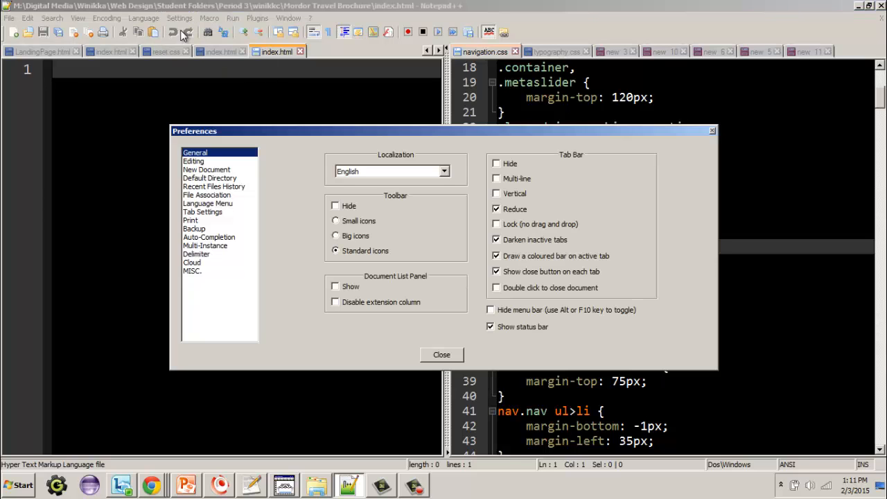
{"action": "left_click", "coordinate": [208, 237]}
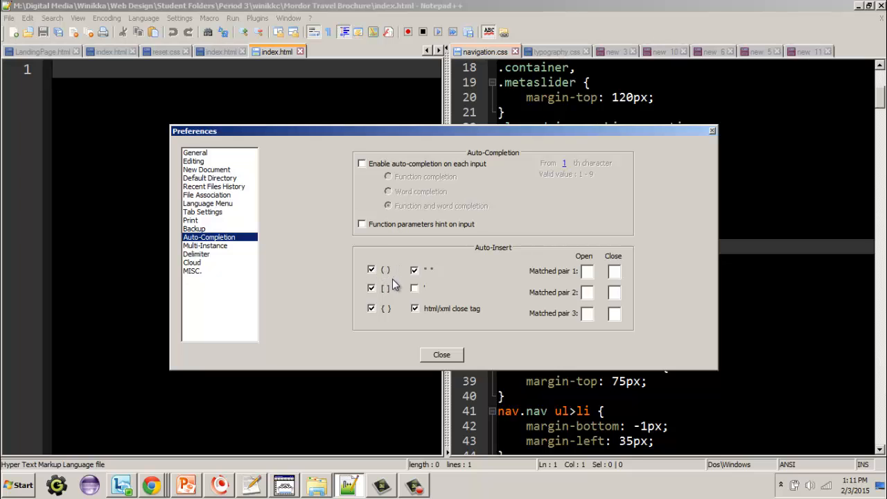
{"action": "mouse_move", "coordinate": [399, 308]}
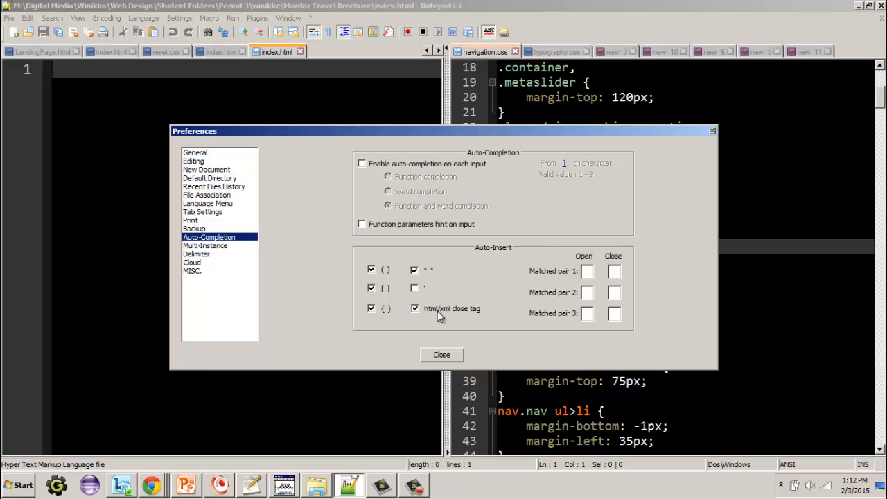
{"action": "left_click", "coordinate": [441, 355]}
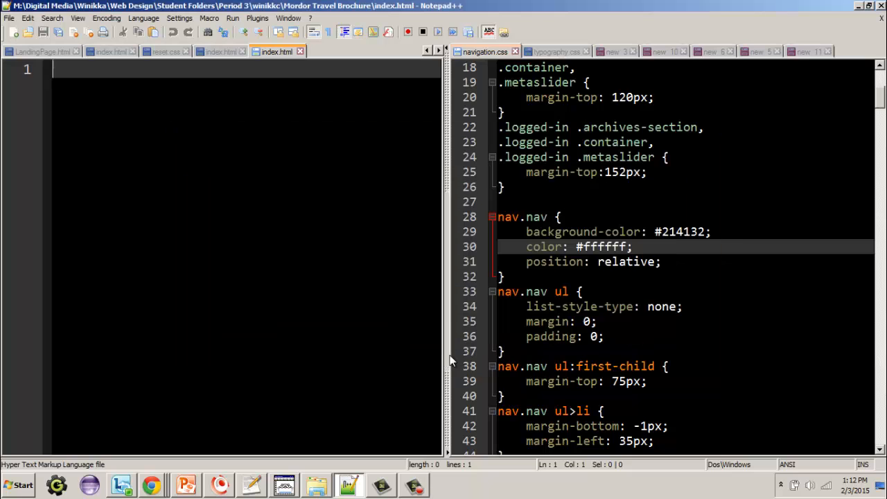
Begin index.html with the <!DOCTYPE html> declaration
{"action": "type", "text": "<"}
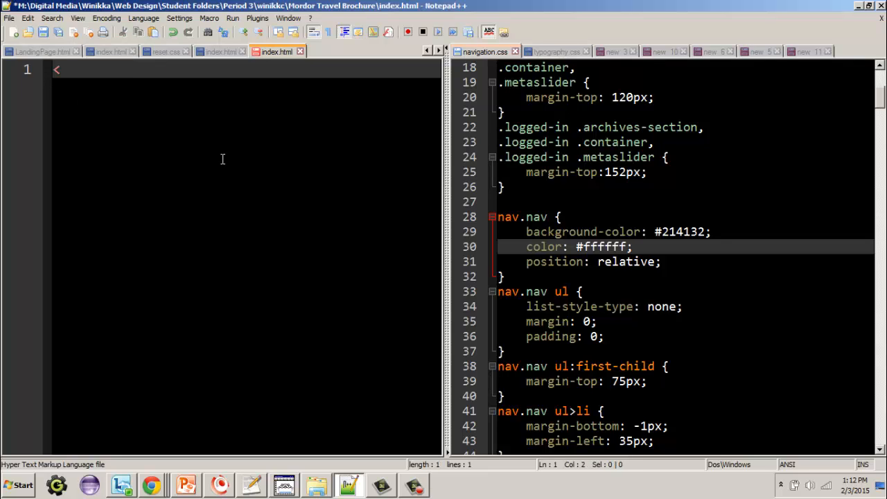
{"action": "type", "text": "!DOC"}
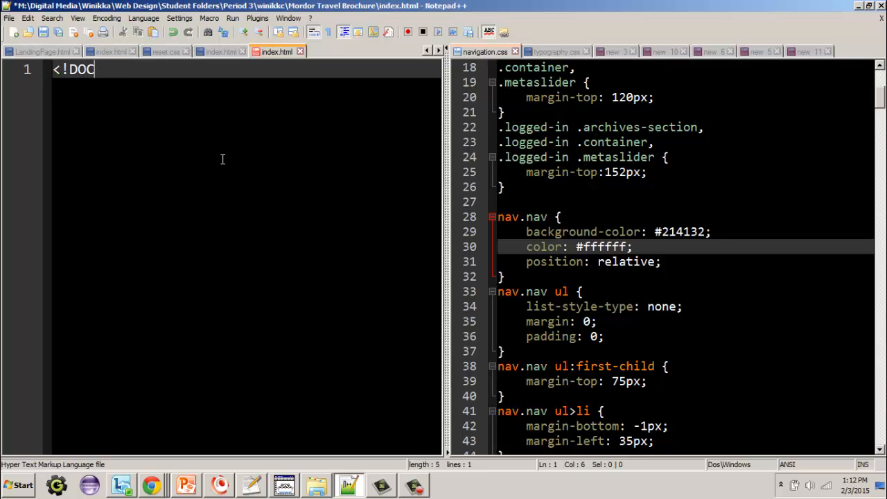
{"action": "type", "text": "TYPE"}
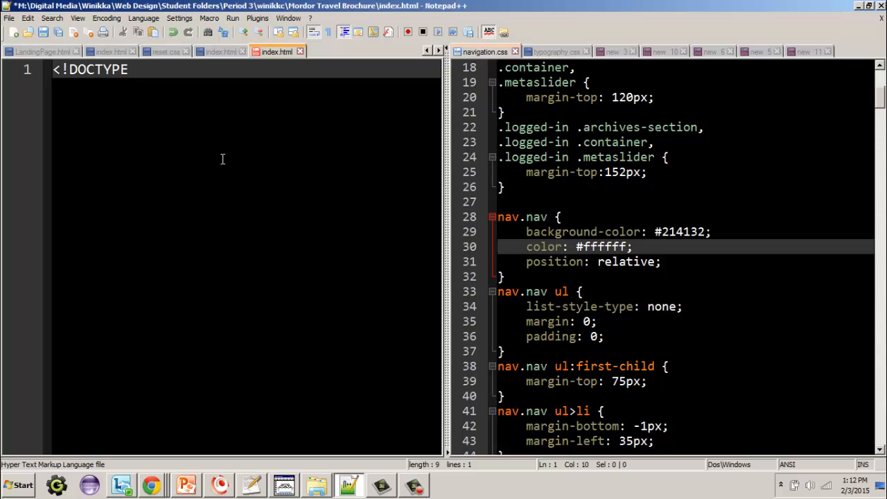
{"action": "type", "text": "html"}
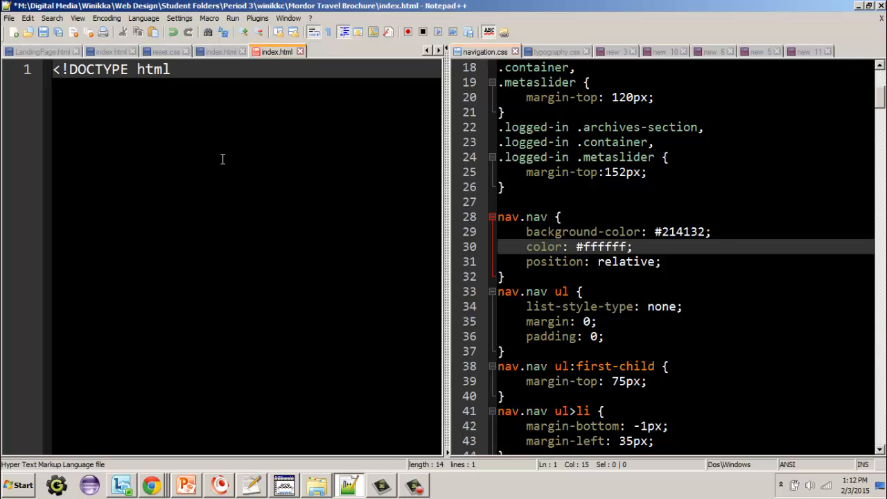
{"action": "type", "text": "></!DOCTYPE>"}
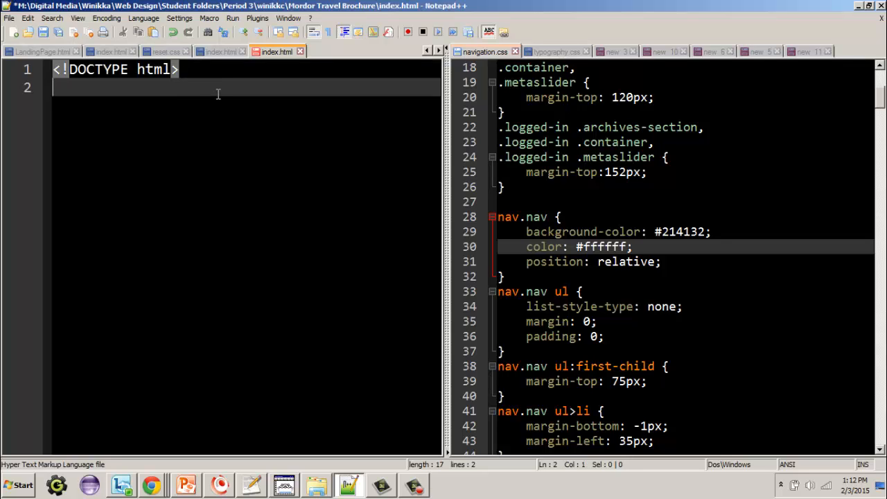
Add the <html lang="en"> element with a <head> section started inside it
{"action": "type", "text": "<html"}
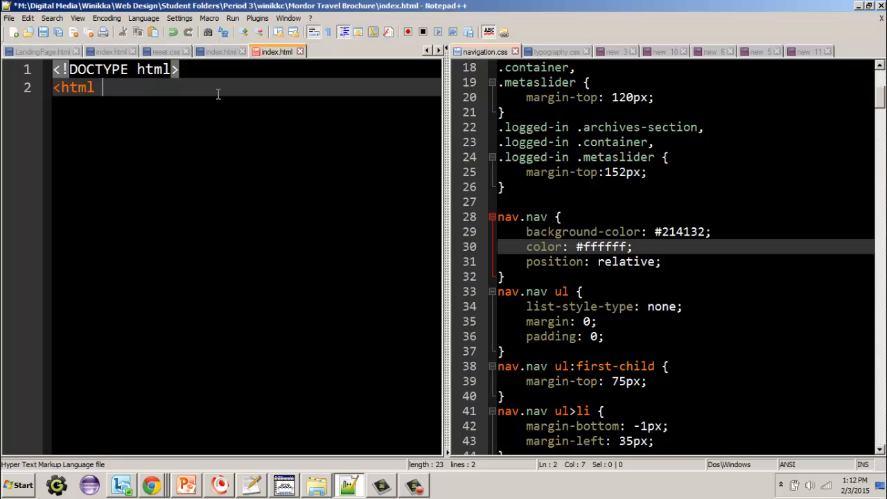
{"action": "type", "text": "lang=\"e\""}
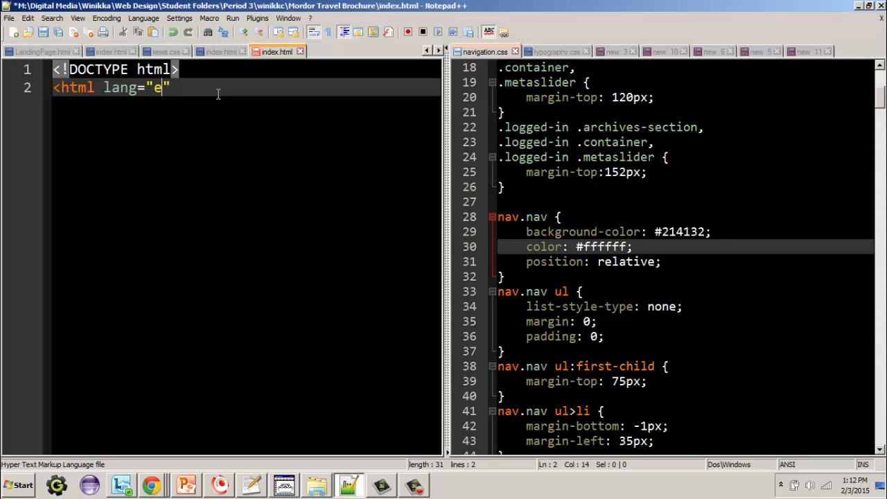
{"action": "type", "text": "n"}
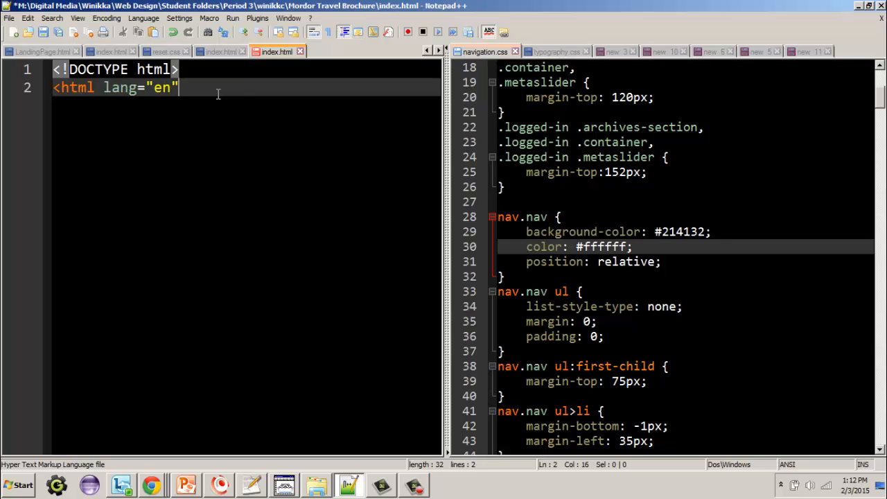
{"action": "type", "text": ">"}
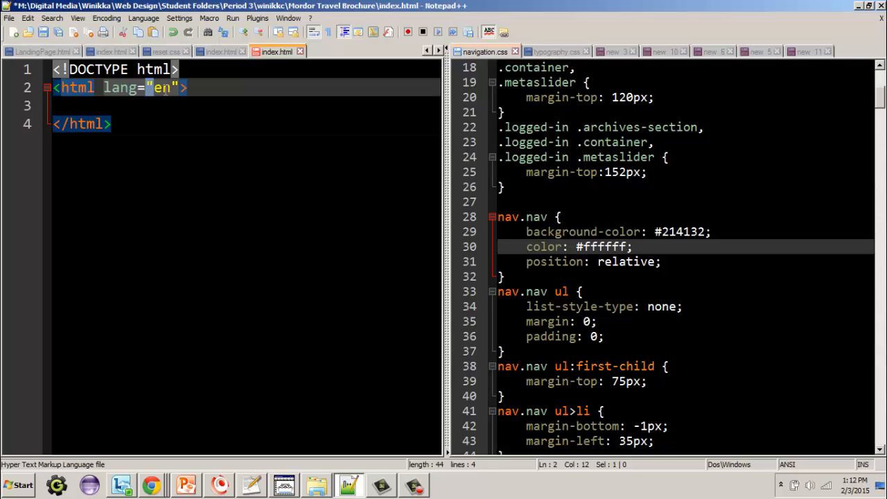
{"action": "double_click", "coordinate": [161, 87]}
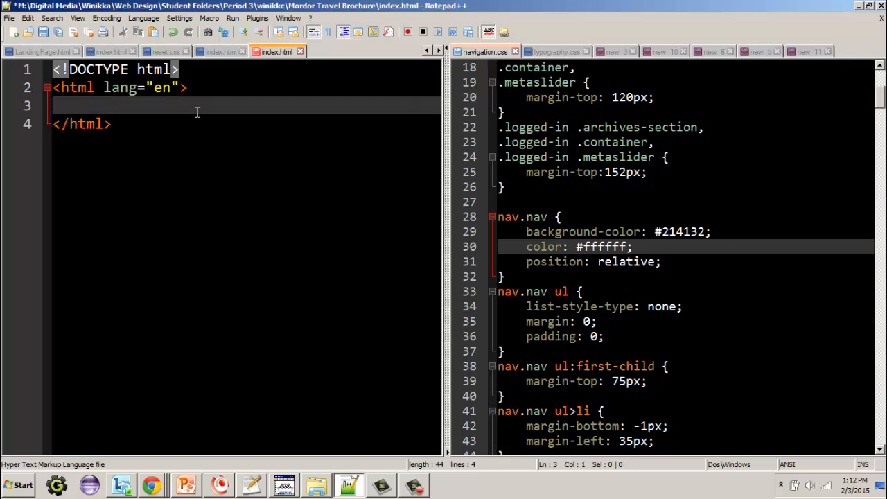
{"action": "type", "text": "<head>"}
{"action": "type", "text": "</head>"}
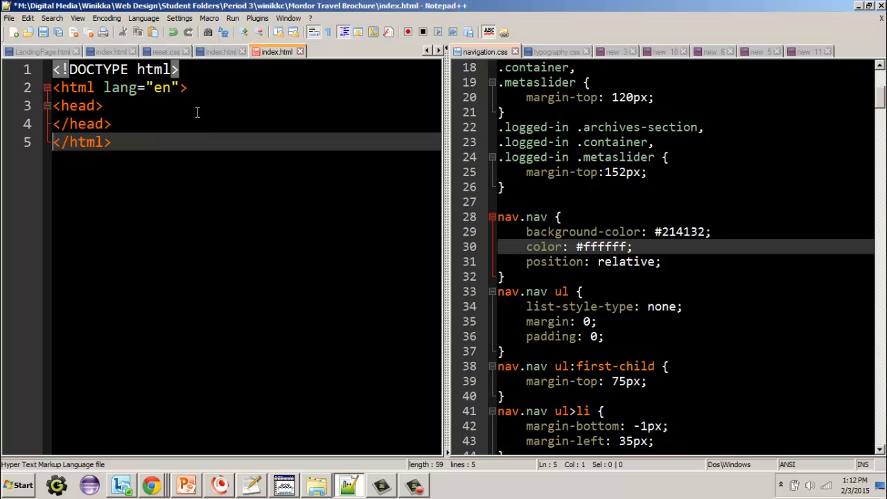
{"action": "key", "text": "enter"}
{"action": "type", "text": "<body>"}
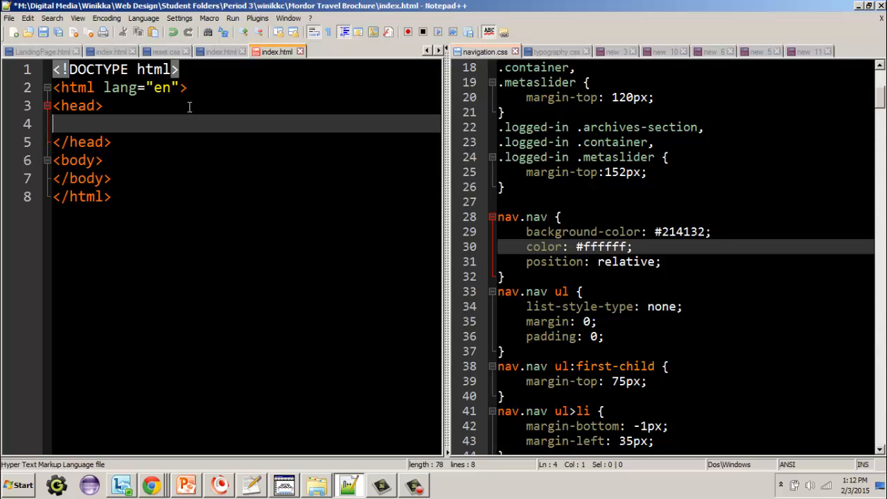
Add a <meta charset="utf-8"> tag inside the head
{"action": "type", "text": "<me"}
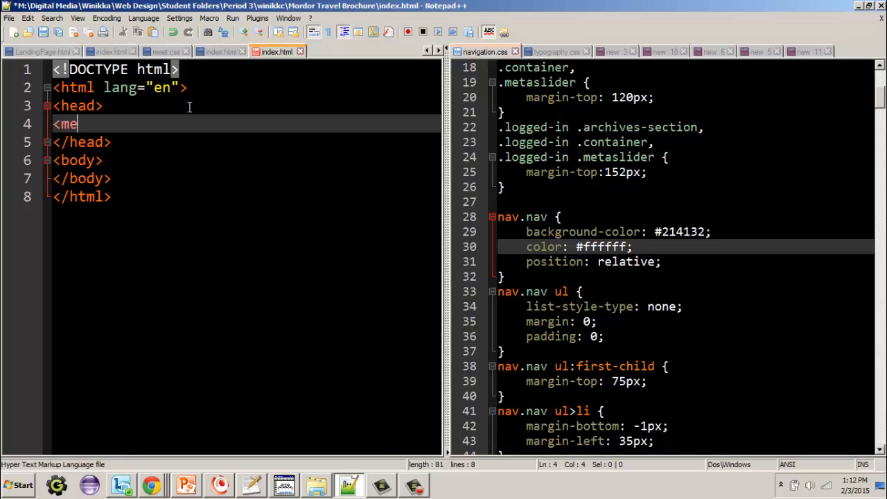
{"action": "type", "text": "ta charset="}
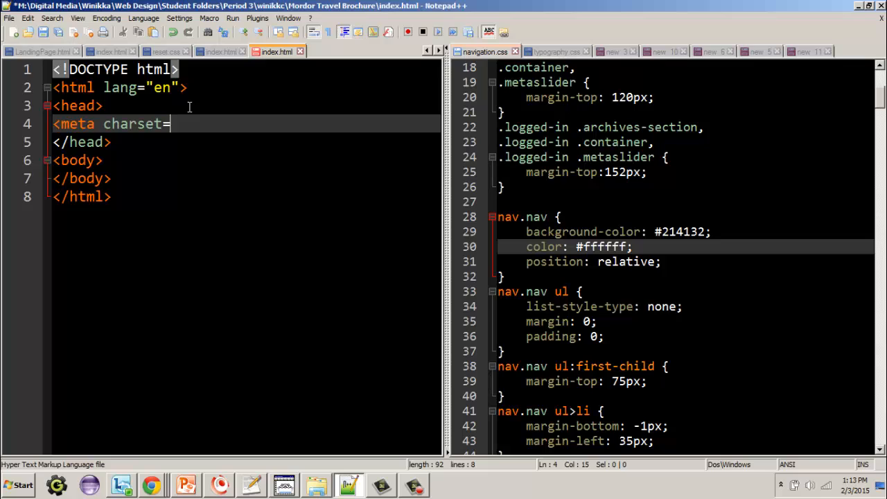
{"action": "type", "text": "\"\""}
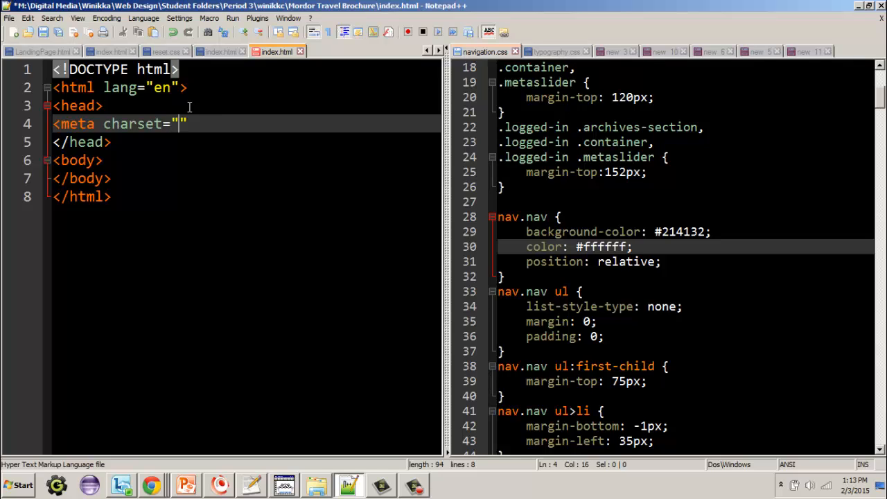
{"action": "type", "text": "utf-"}
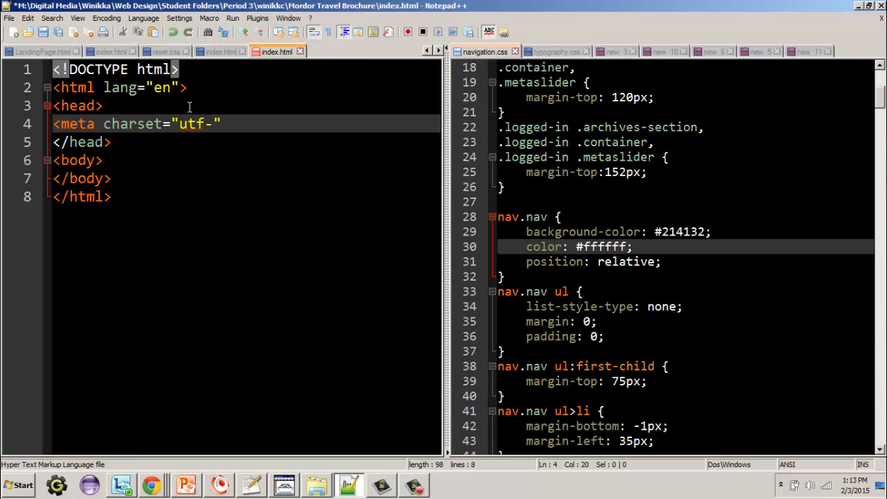
{"action": "type", "text": "8"}
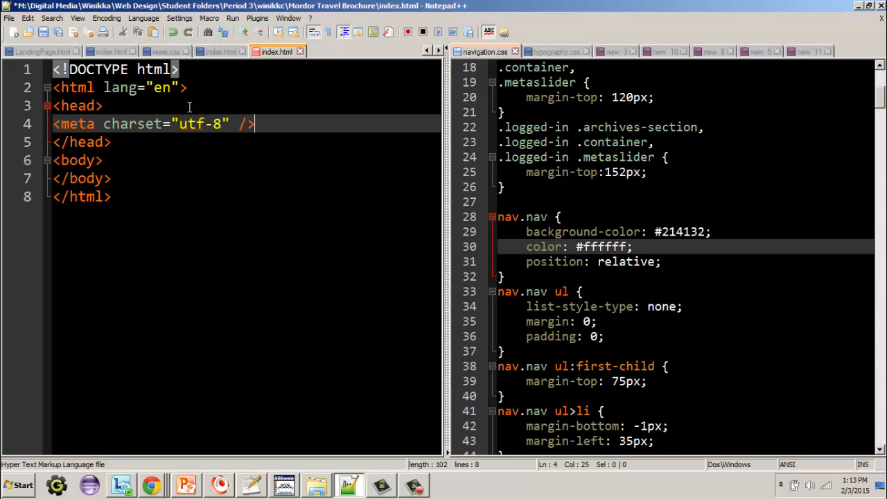
Add the title Mordor Travel Brochure and a blank line after it
{"action": "type", "text": "<title"}
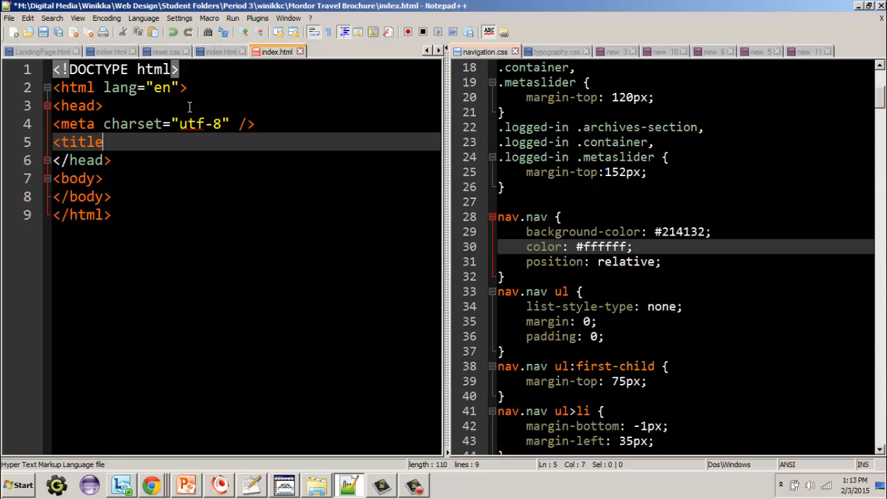
{"action": "type", "text": ">M</title>"}
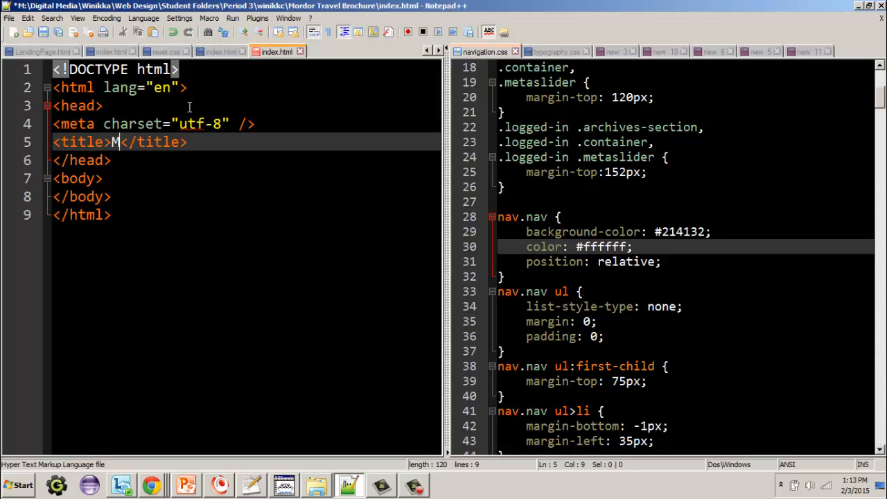
{"action": "type", "text": "ordr"}
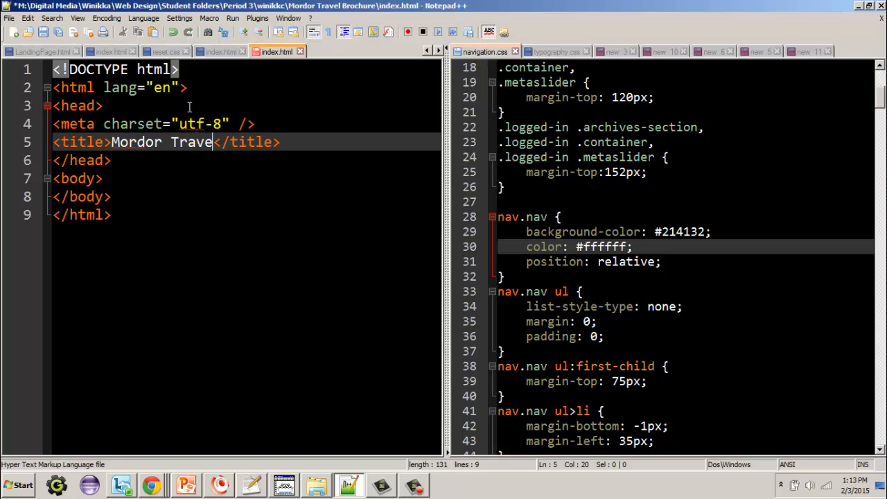
{"action": "type", "text": "l Brochure"}
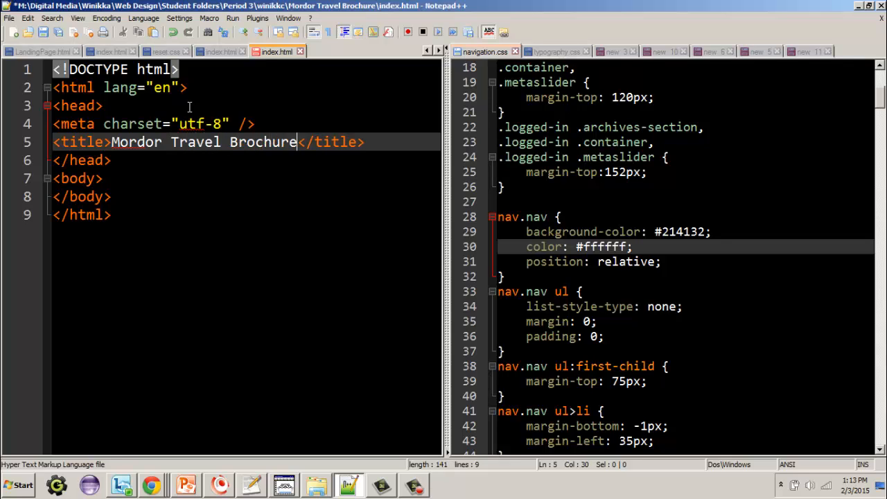
{"action": "left_click", "coordinate": [367, 141]}
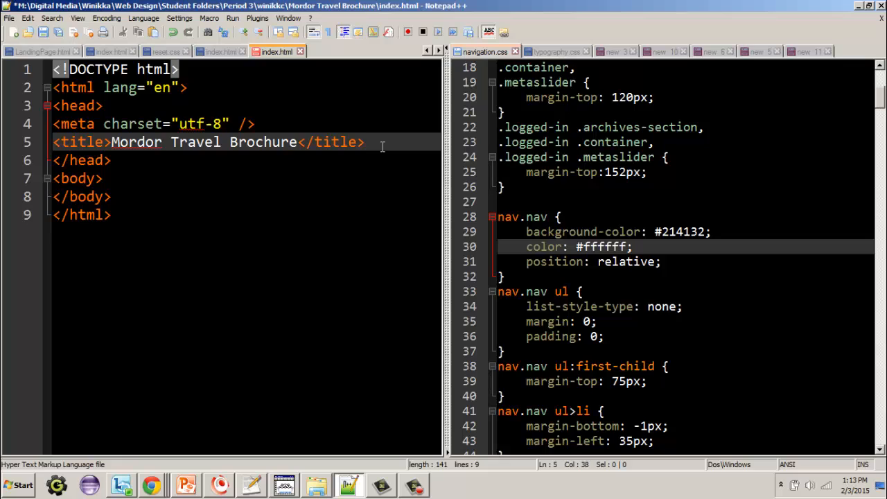
{"action": "key", "text": "enter"}
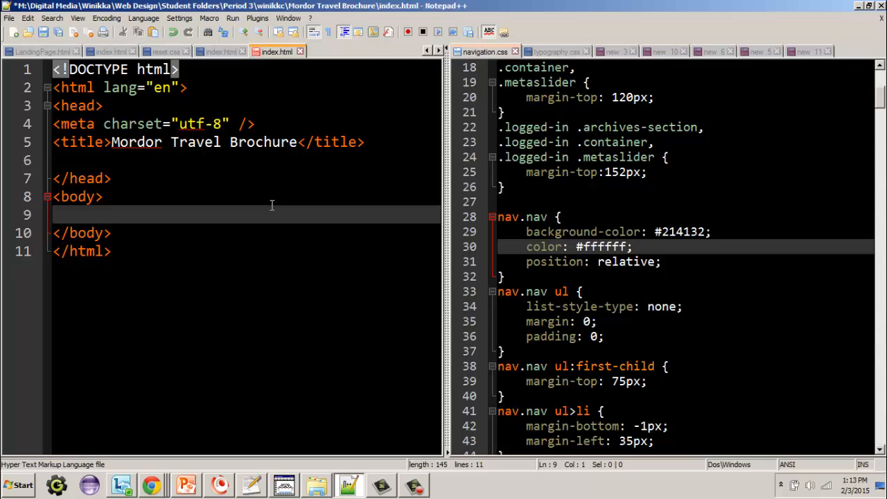
Add a <div class="wrapper"> inside the body with an empty line inside it
{"action": "key", "text": "Enter"}
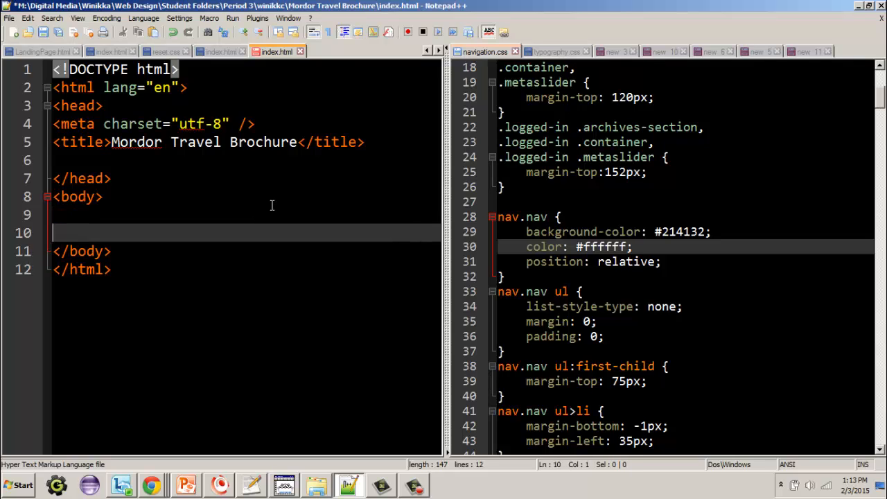
{"action": "key", "text": "Backspace"}
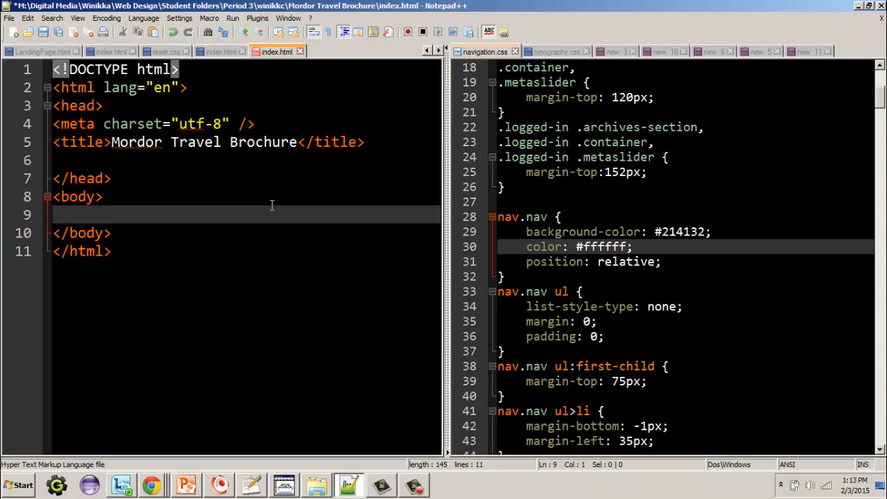
{"action": "type", "text": "<div"}
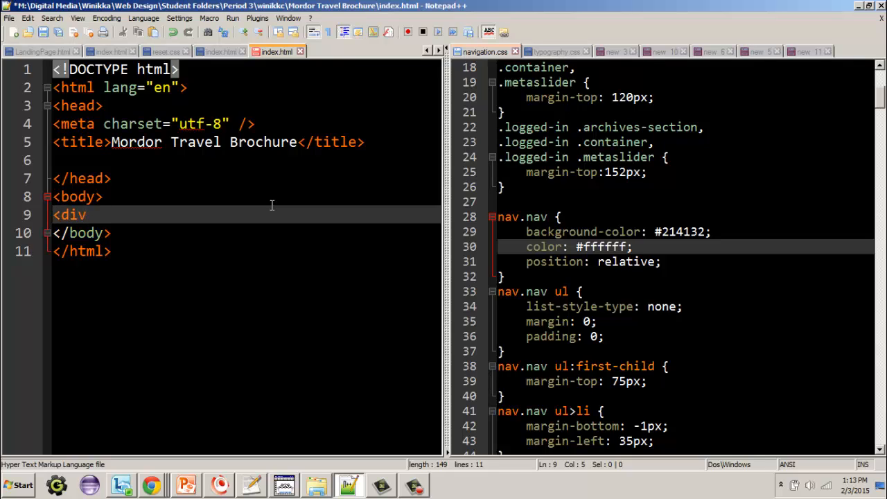
{"action": "type", "text": "class="}
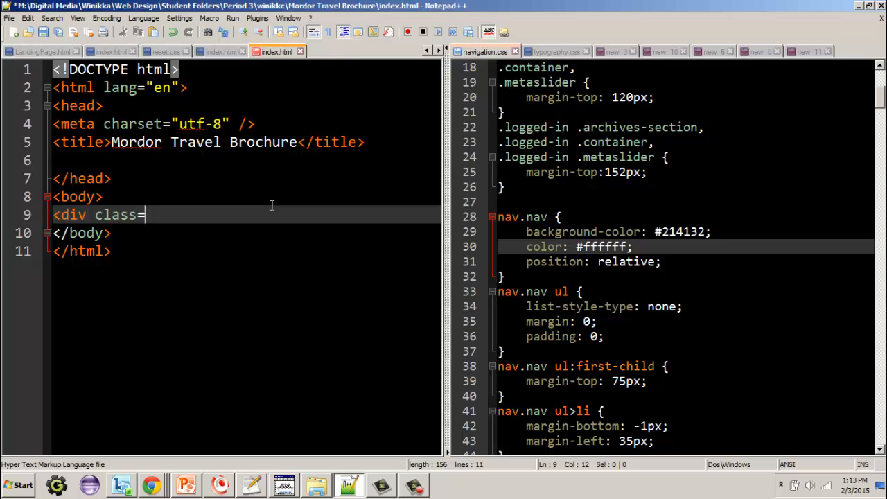
{"action": "type", "text": "\"wrppe\""}
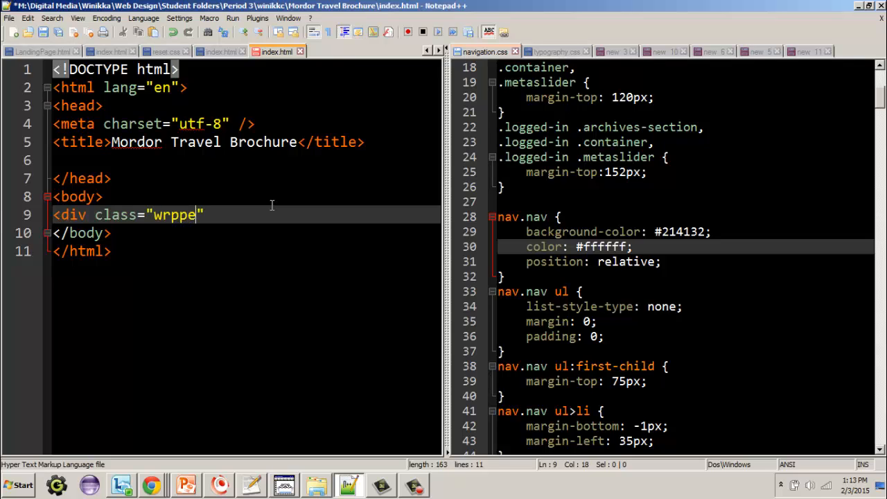
{"action": "type", "text": "wrapper"}
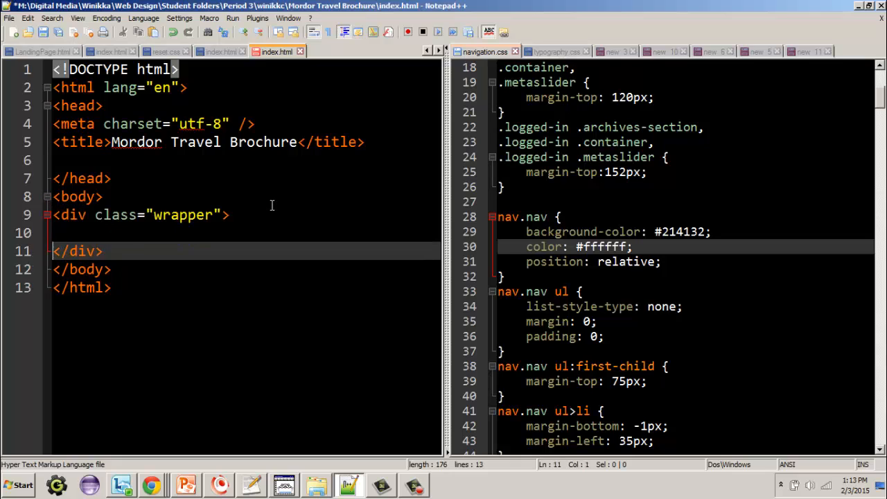
{"action": "left_click_drag", "start_coordinate": [53, 215], "coordinate": [103, 251]}
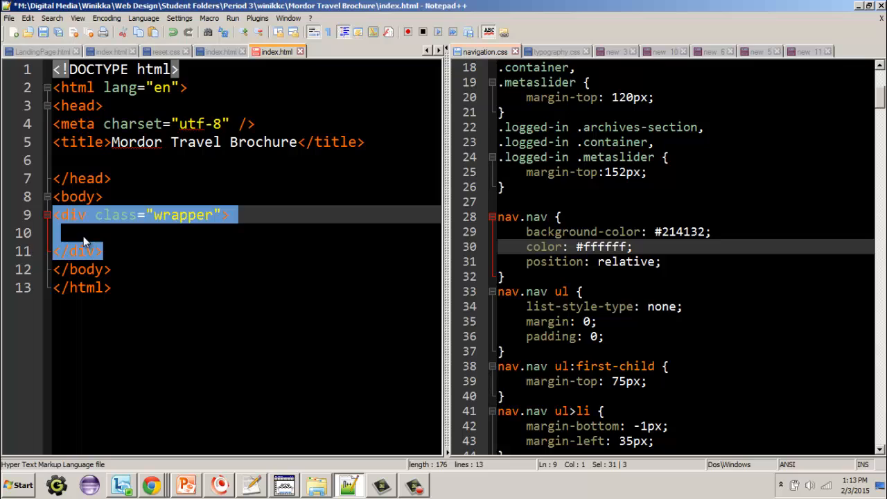
{"action": "left_click", "coordinate": [70, 233]}
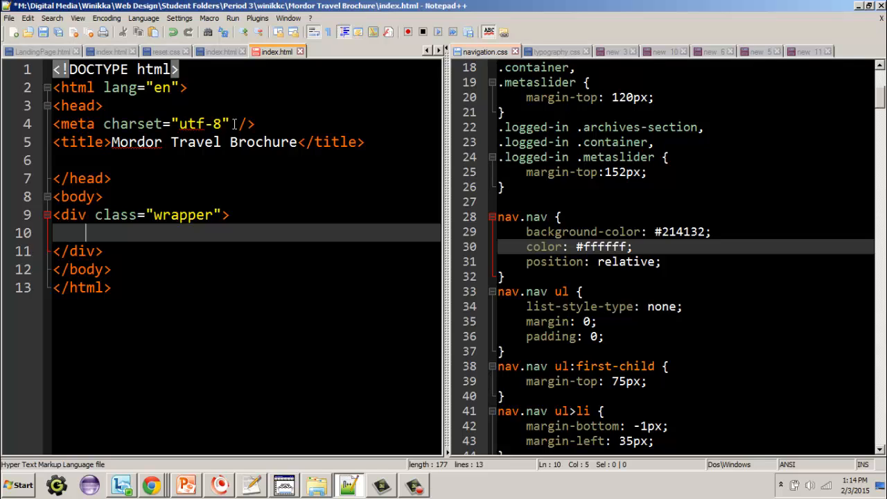
Add a <header> inside the wrapper holding an h1 Mordor Travel Brochure
{"action": "type", "text": "<header>"}
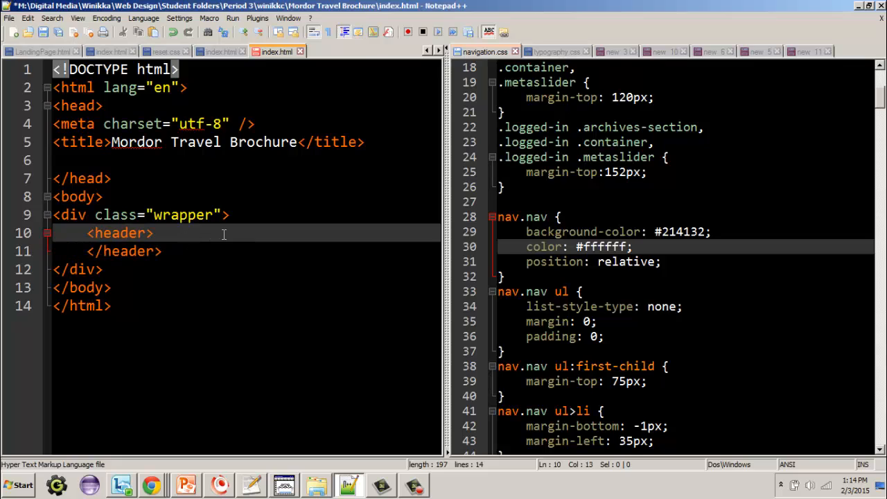
{"action": "type", "text": "<h1"}
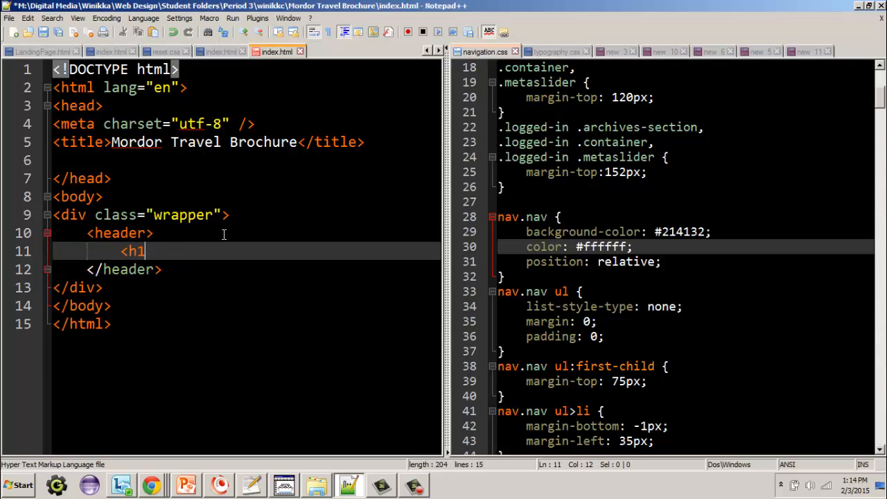
{"action": "type", "text": "></h1>"}
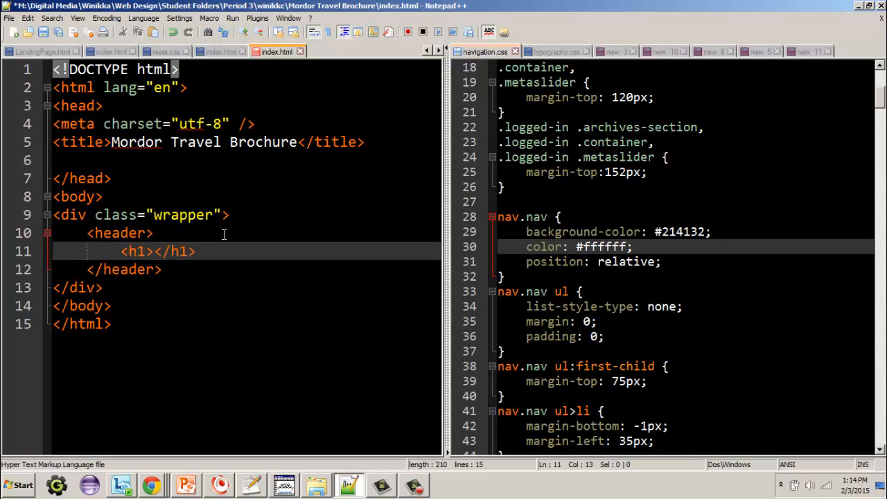
{"action": "type", "text": "Mordor Travel"}
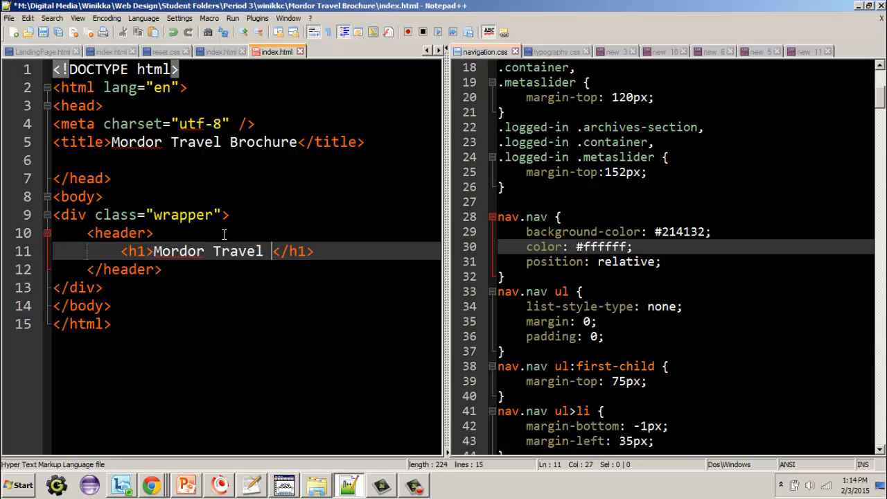
{"action": "type", "text": "Brochure"}
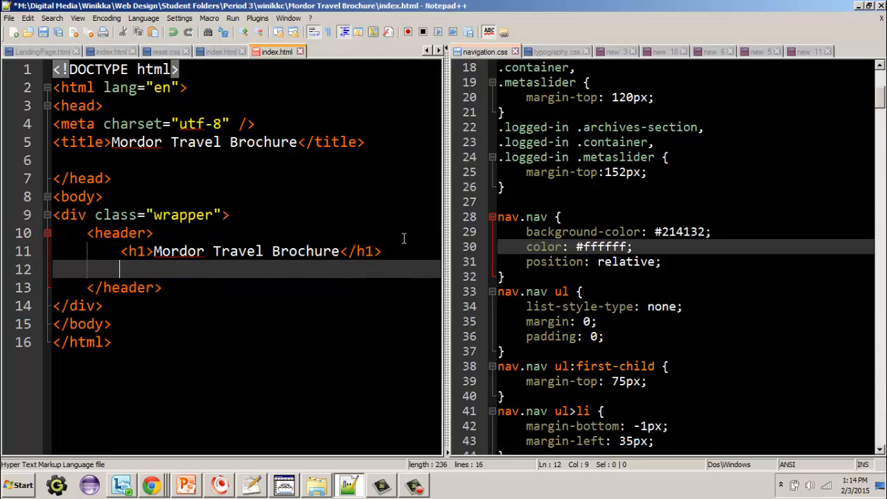
Add a <p class="tagline"> reading It's so hot, it's cool! under the h1
{"action": "type", "text": "<p></p>"}
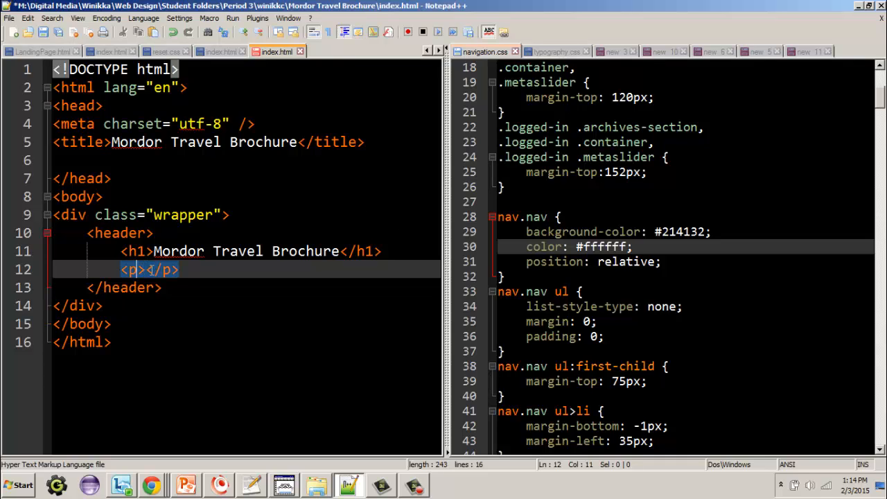
{"action": "type", "text": "class"}
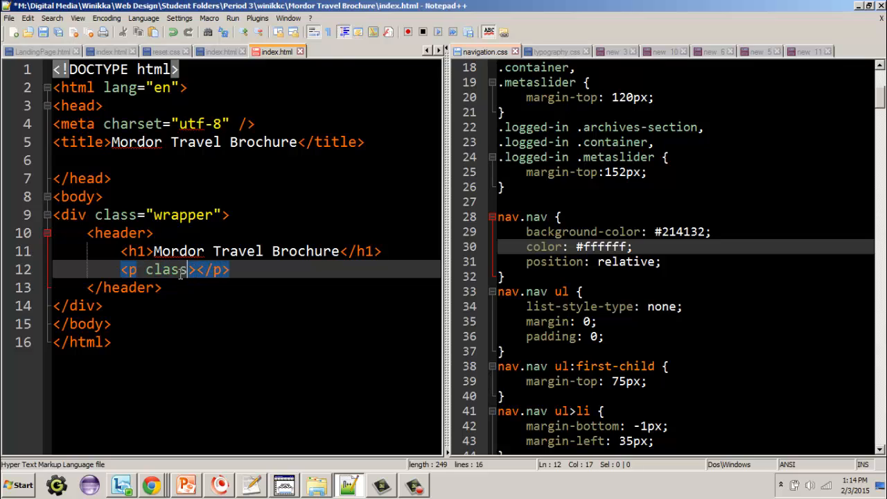
{"action": "type", "text": "=\"\""}
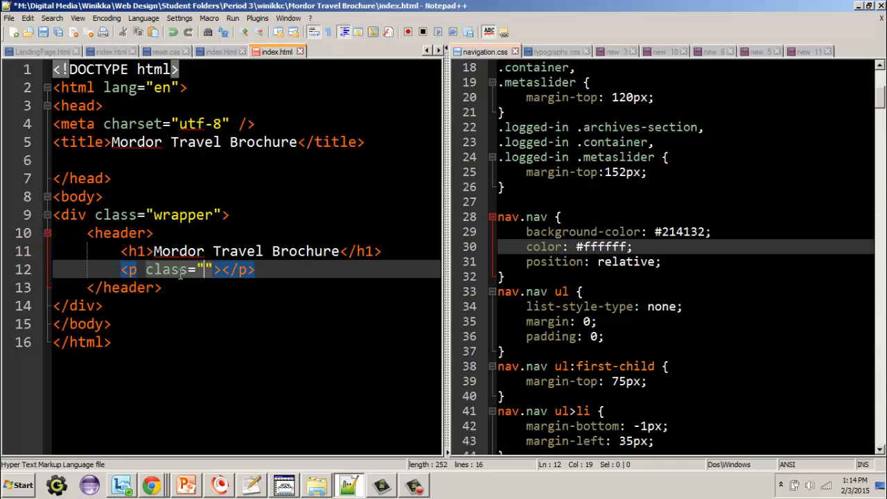
{"action": "type", "text": "tagline"}
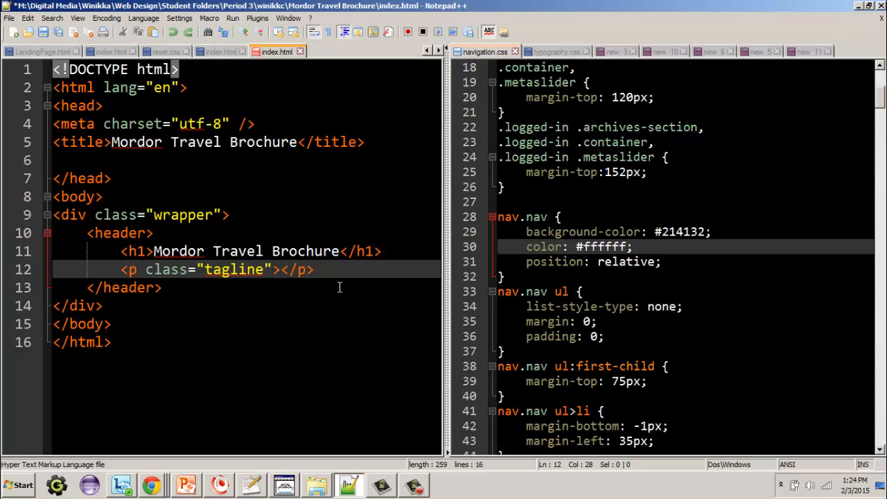
{"action": "mouse_move", "coordinate": [591, 324]}
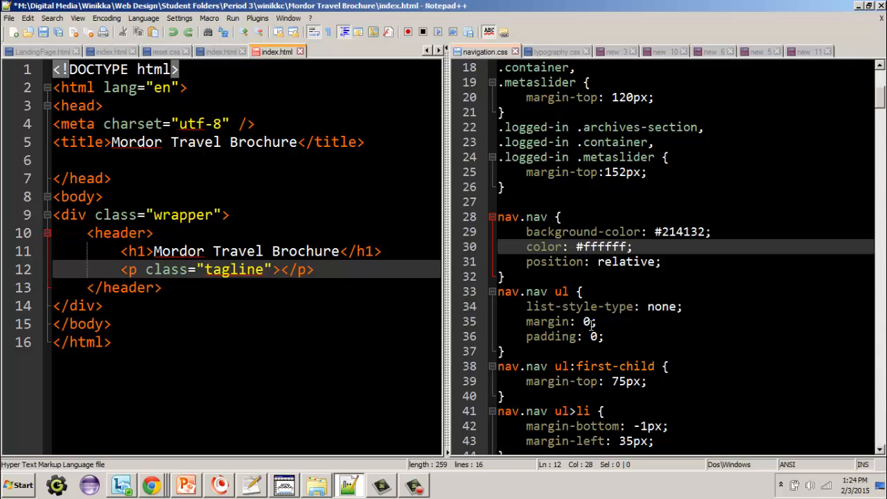
{"action": "type", "text": "It's so"}
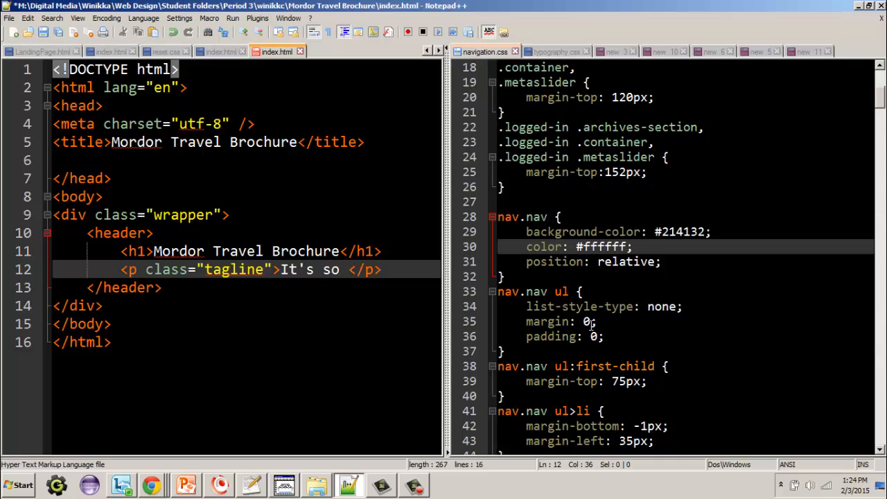
{"action": "type", "text": "hot, it's cool!"}
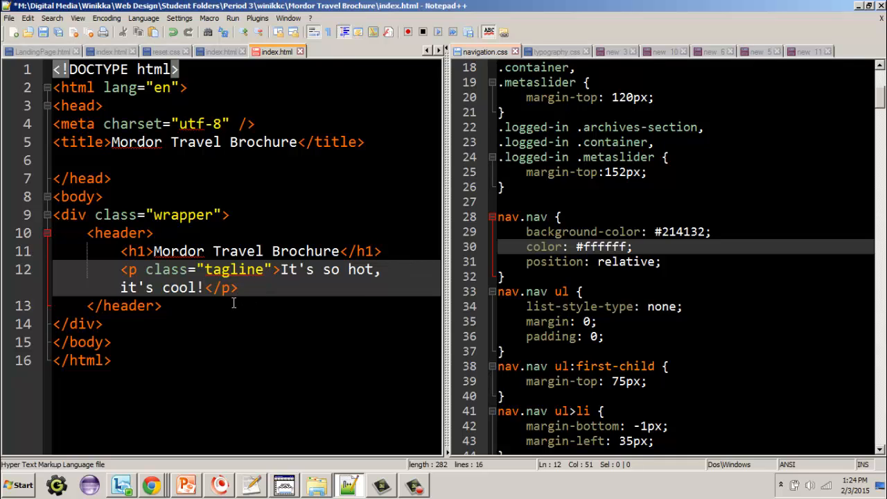
{"action": "left_click", "coordinate": [164, 306]}
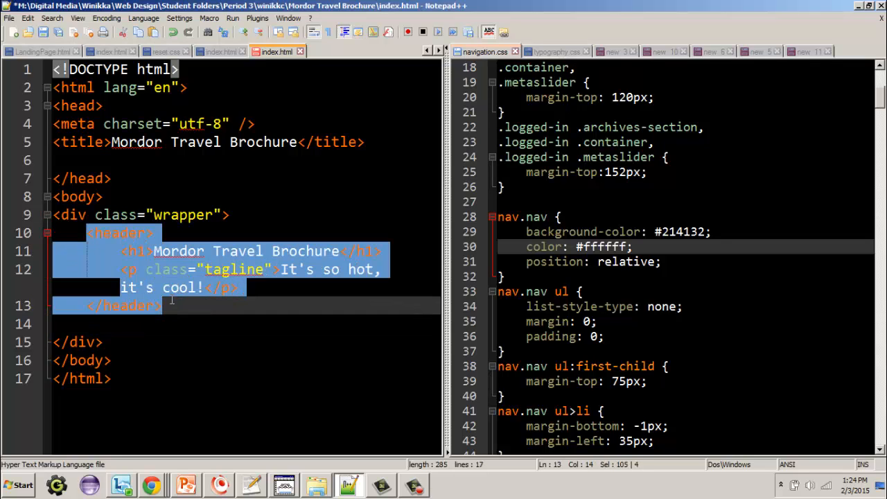
Add an <article class="content"> element after the header
{"action": "left_click", "coordinate": [172, 322]}
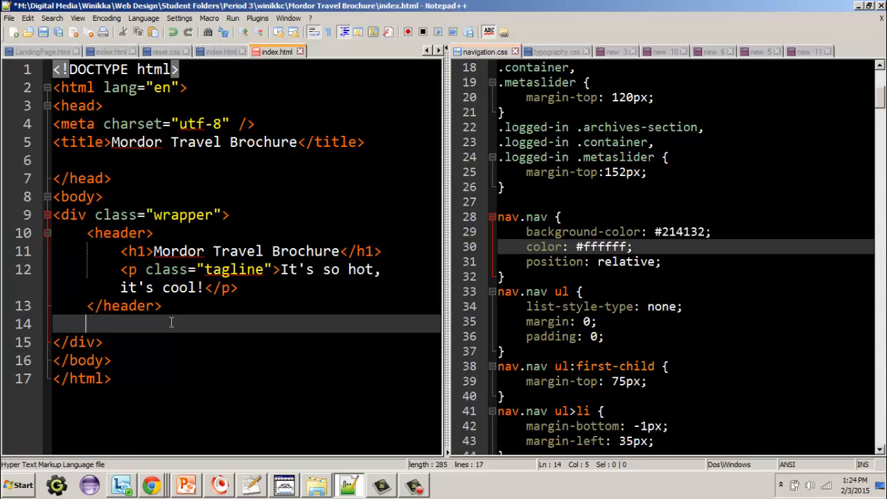
{"action": "type", "text": "<"}
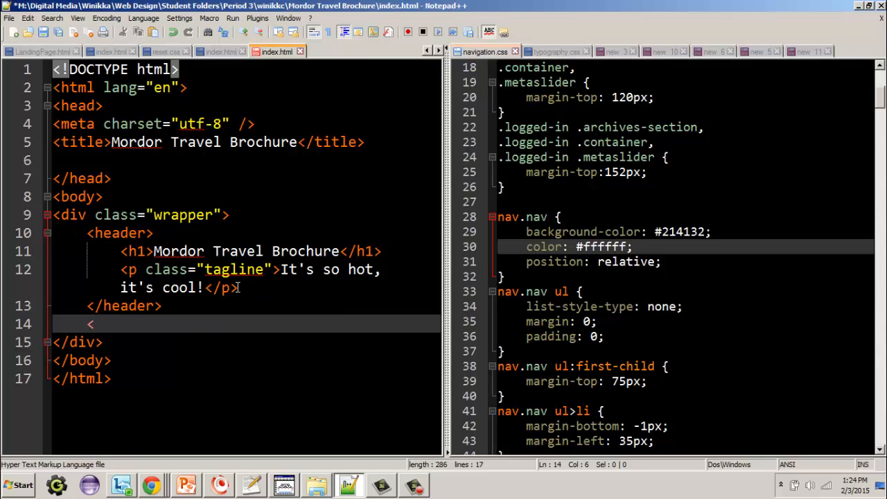
{"action": "type", "text": "article class="}
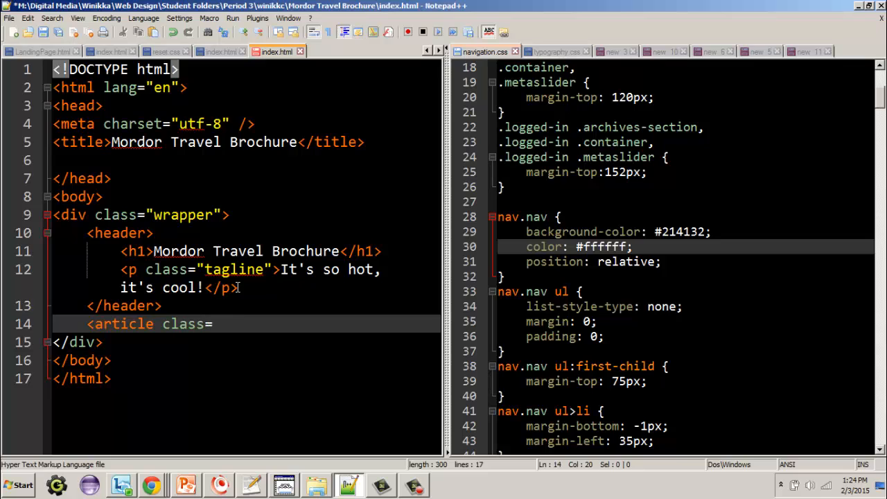
{"action": "type", "text": "conte\""}
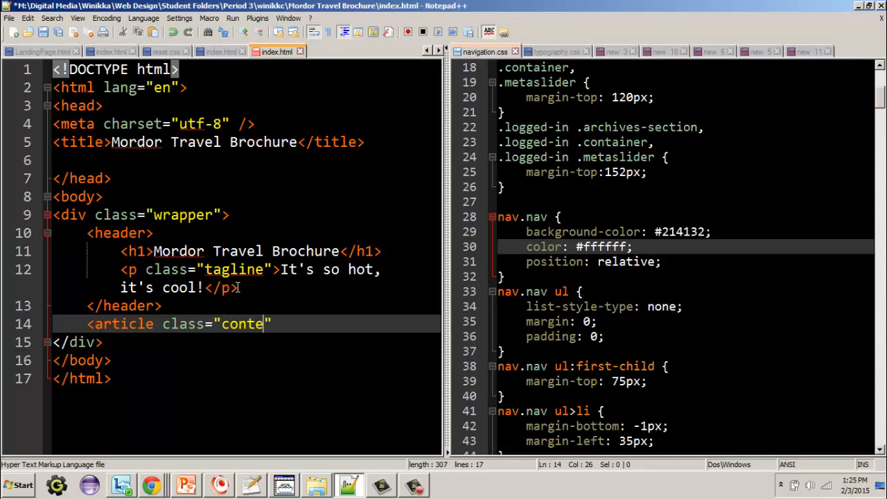
{"action": "type", "text": "nt"}
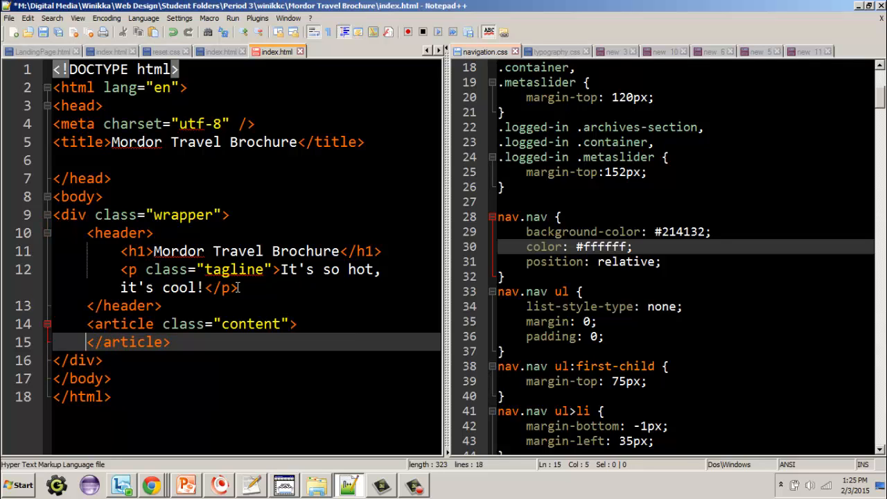
Give the content article an h2 heading Subtopic One, followed by a footer
{"action": "left_click", "coordinate": [255, 341]}
{"action": "type", "text": "<footer>"}
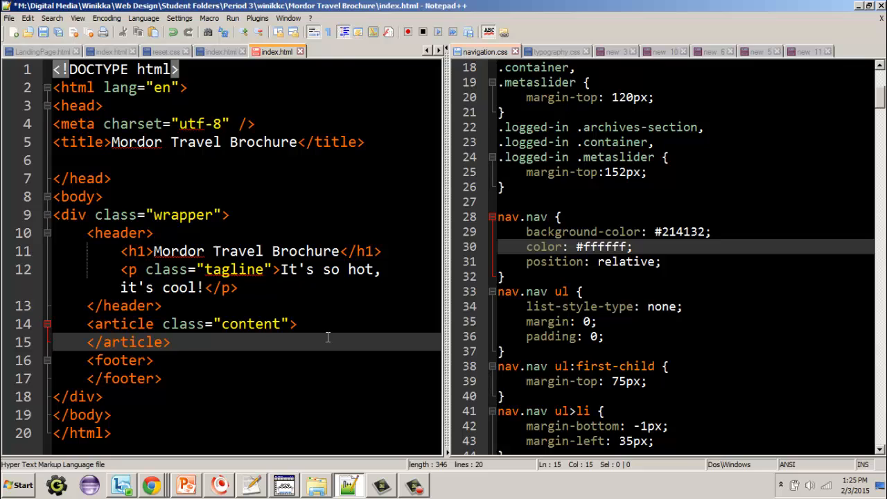
{"action": "left_click", "coordinate": [298, 324]}
{"action": "type", "text": "<h2></h2>"}
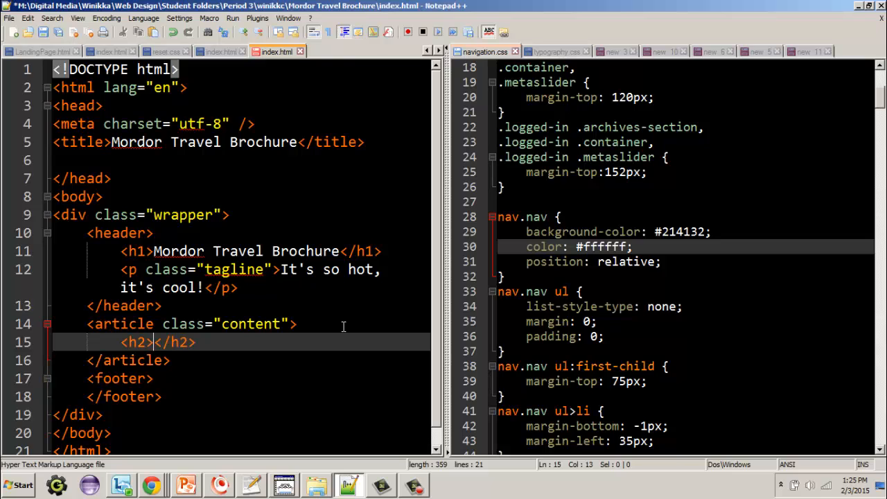
{"action": "type", "text": "Subtopic One"}
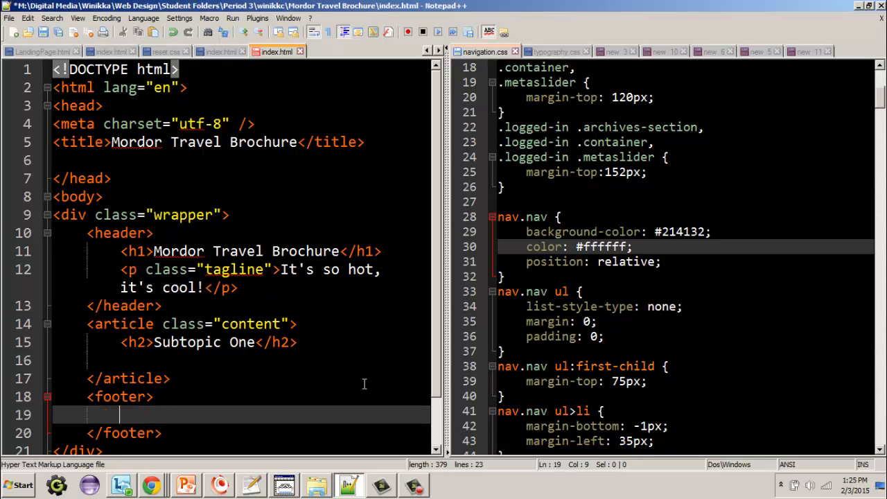
Add footer paragraph "Created by Hundredvisions Guy &copy; 2015."
{"action": "type", "text": "<"}
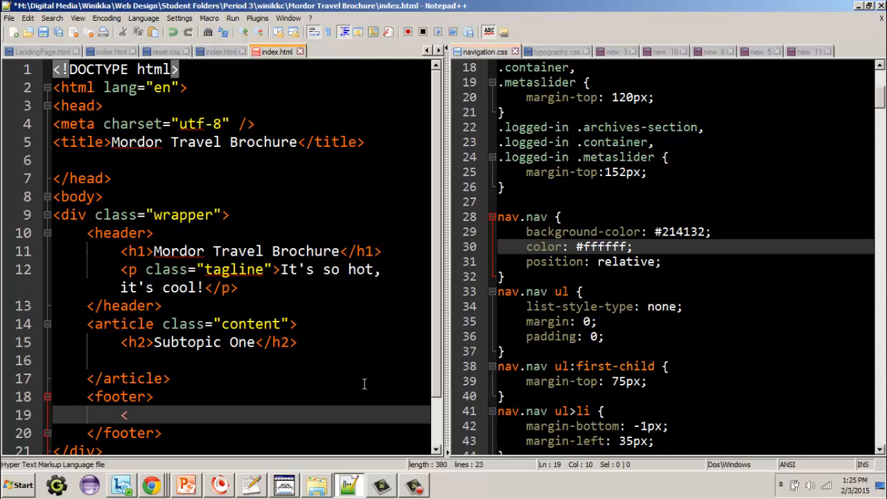
{"action": "type", "text": "p></p>"}
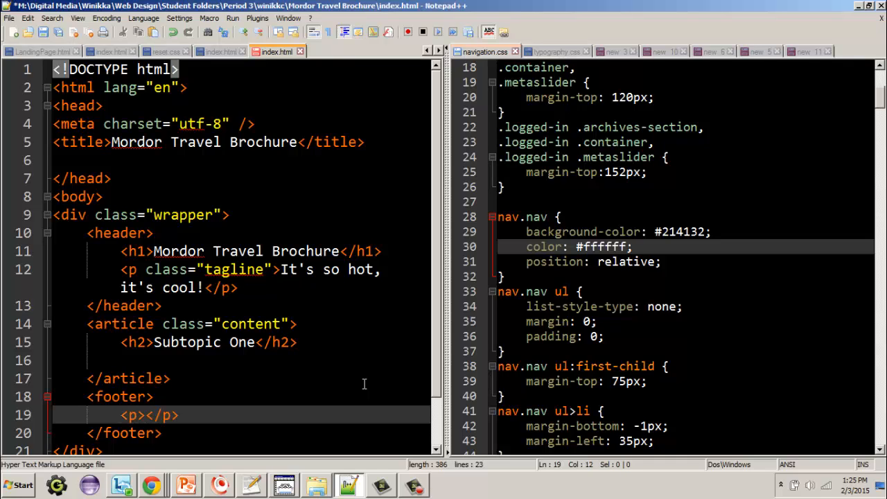
{"action": "type", "text": "Cr"}
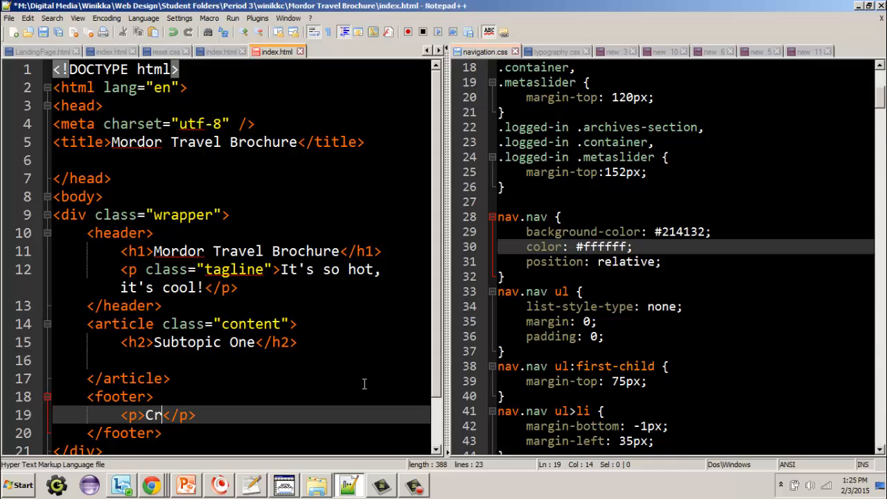
{"action": "type", "text": "eated by Hu"}
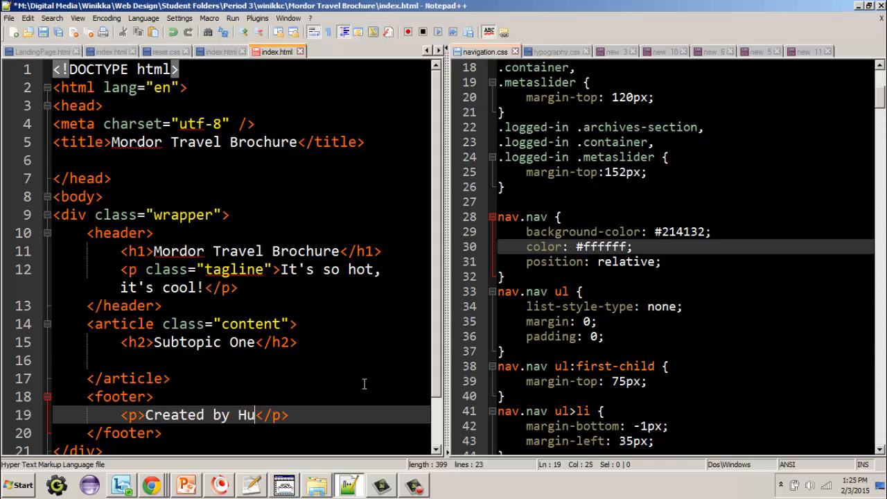
{"action": "type", "text": "ndredvisions Gu"}
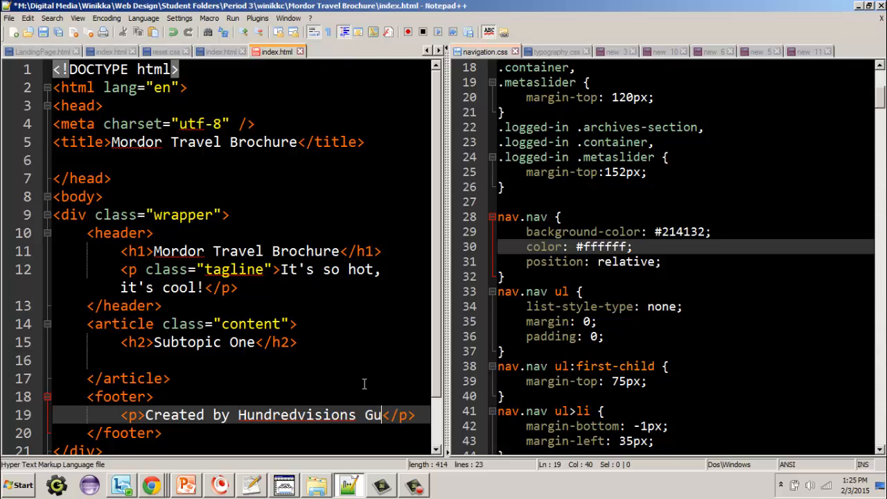
{"action": "type", "text": "y"}
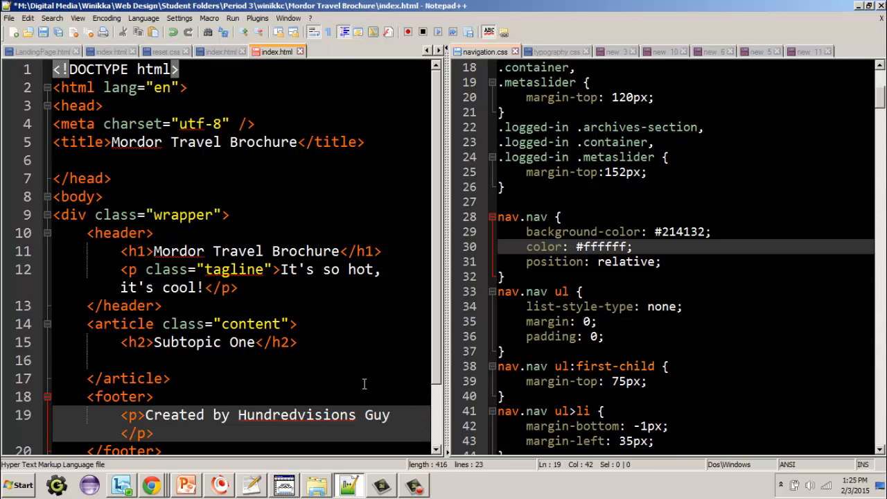
{"action": "type", "text": "&"}
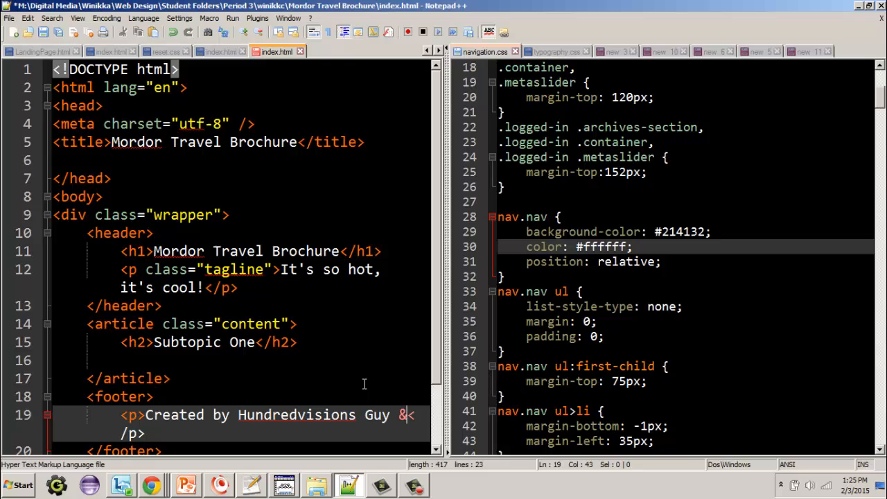
{"action": "type", "text": "copy;"}
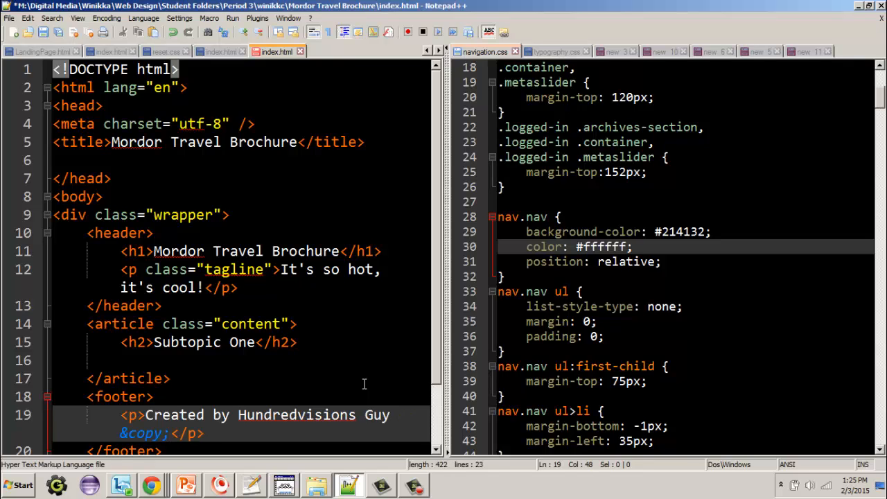
{"action": "type", "text": "2015"}
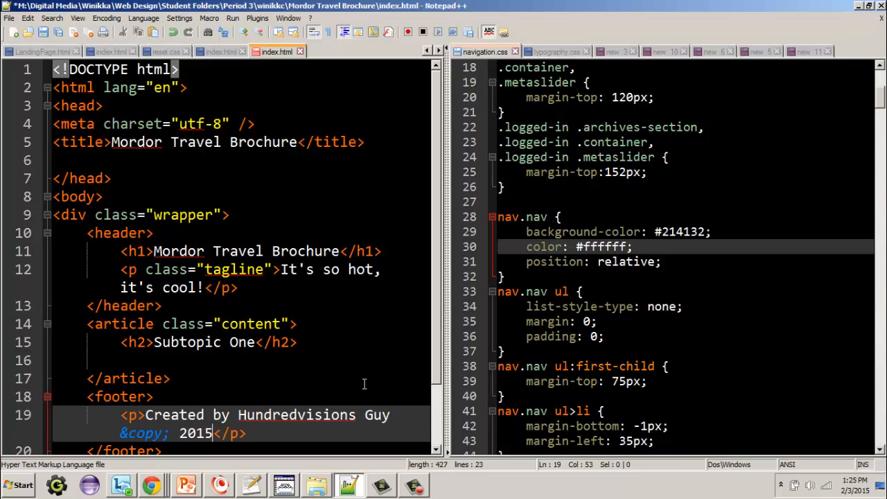
{"action": "type", "text": "."}
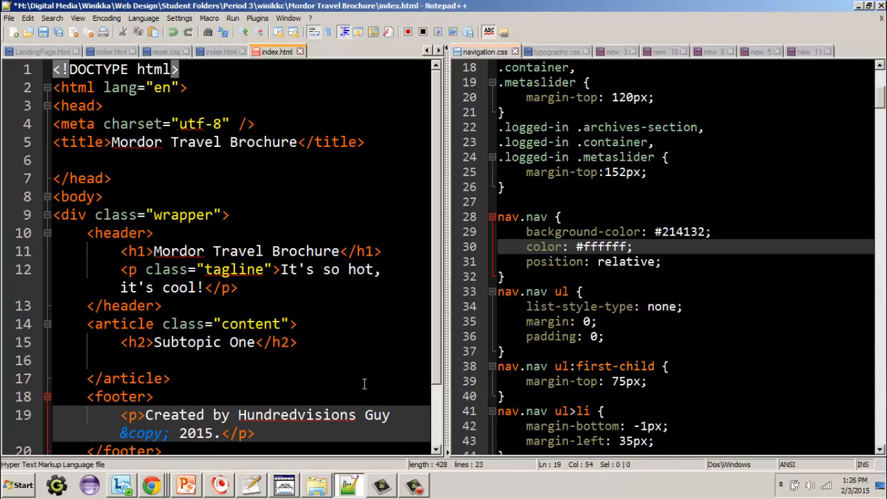
{"action": "left_click", "coordinate": [238, 414]}
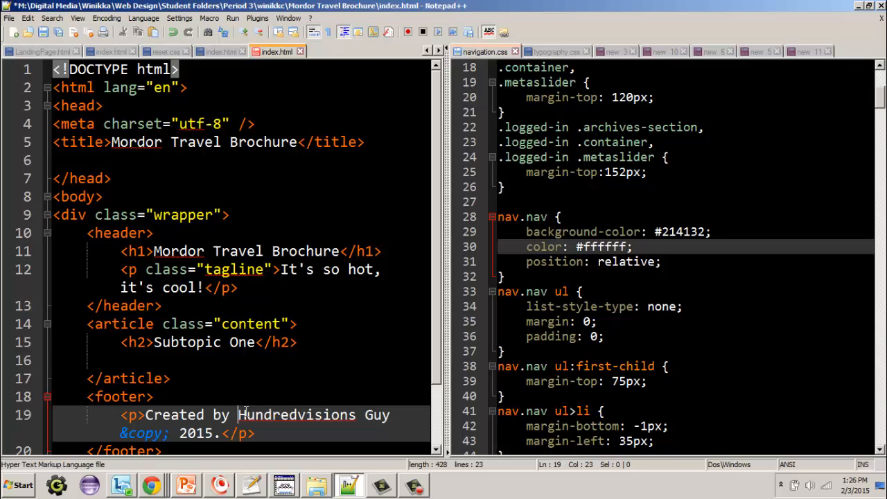
{"action": "left_click_drag", "start_coordinate": [238, 414], "coordinate": [391, 415]}
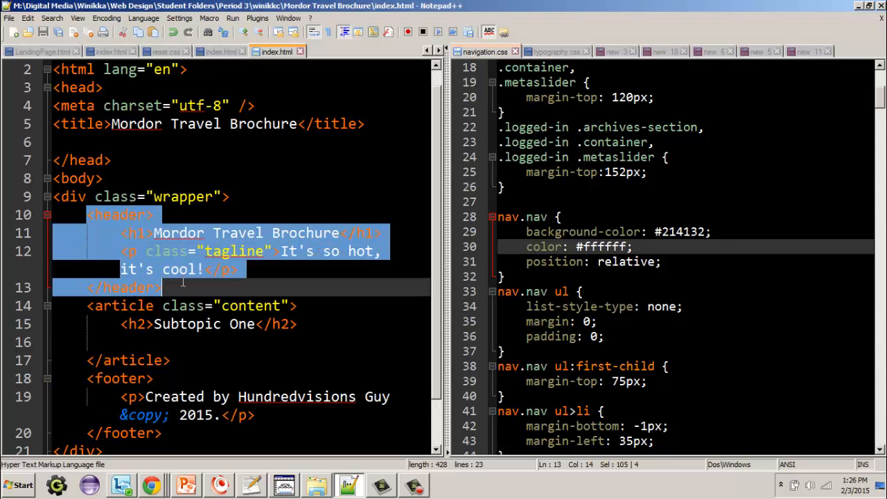
{"action": "mouse_move", "coordinate": [284, 251]}
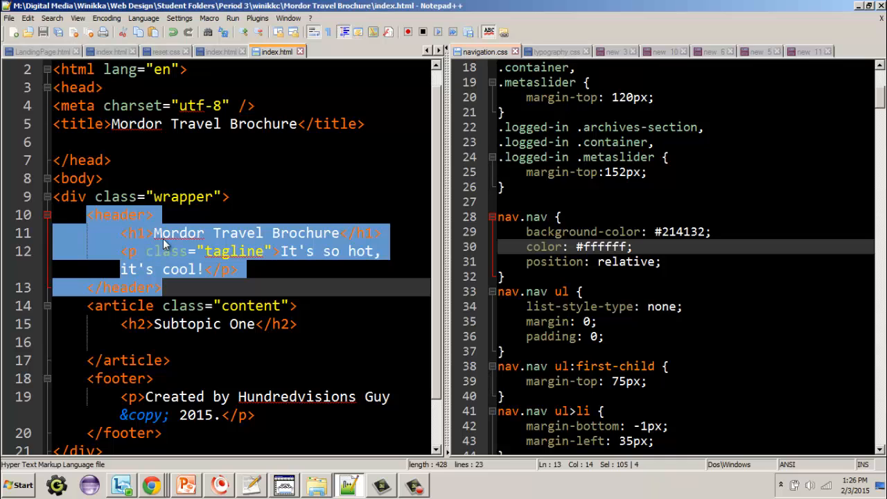
{"action": "mouse_move", "coordinate": [100, 216]}
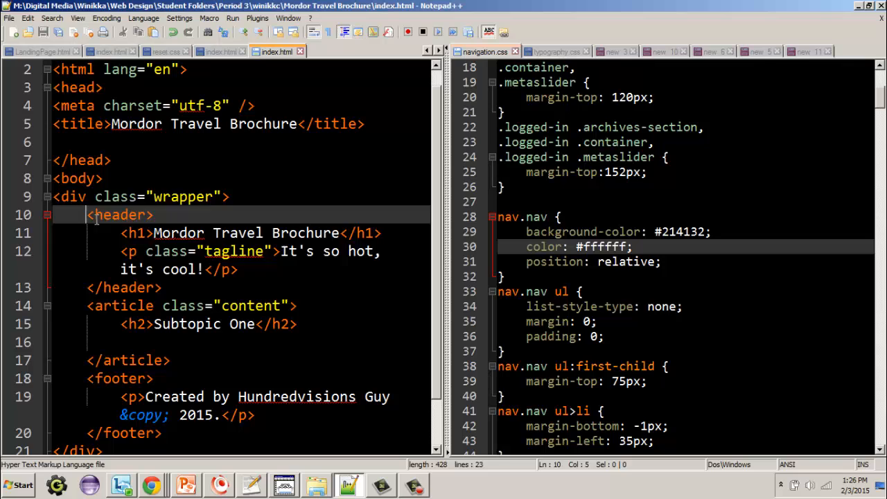
{"action": "left_click_drag", "start_coordinate": [89, 215], "coordinate": [164, 287]}
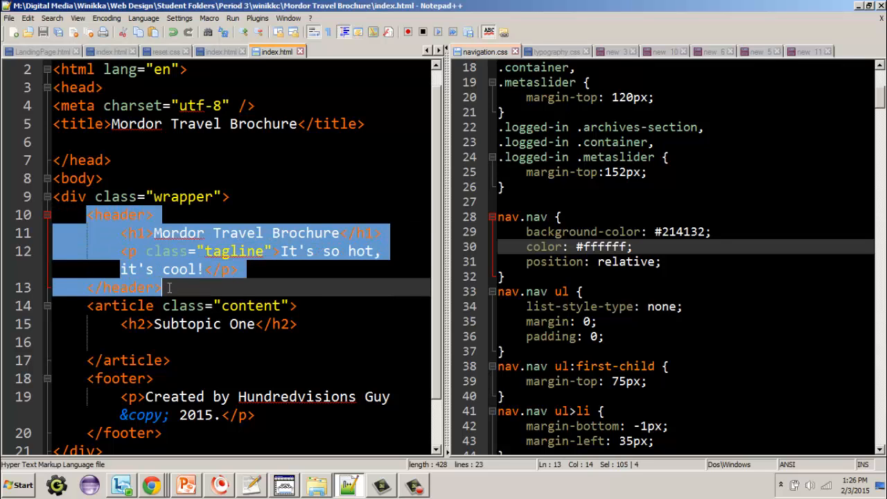
{"action": "mouse_move", "coordinate": [89, 309]}
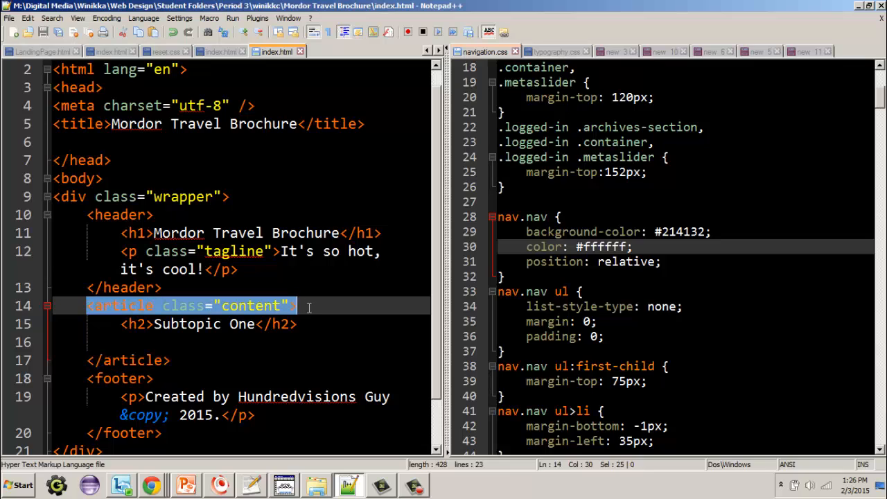
{"action": "mouse_move", "coordinate": [180, 361]}
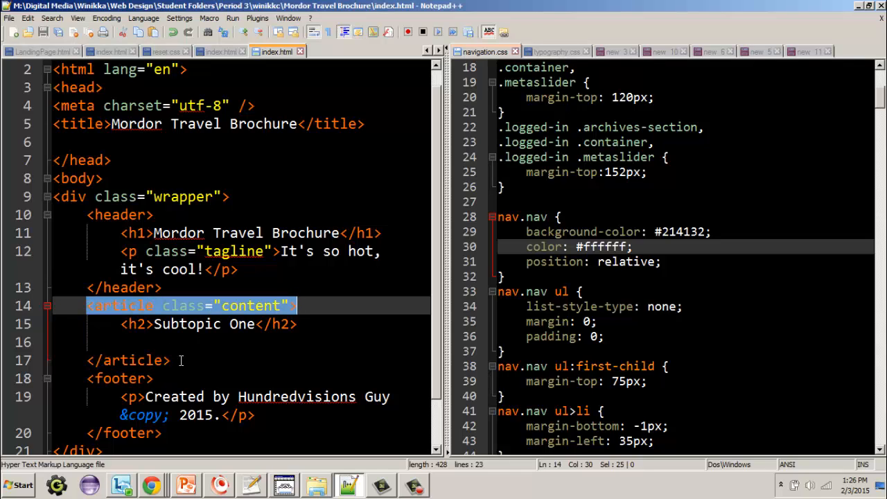
{"action": "left_click", "coordinate": [170, 360]}
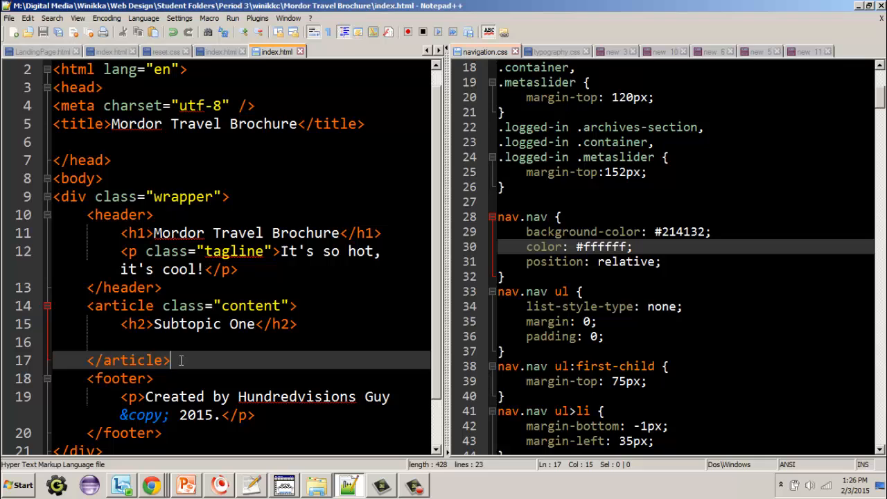
{"action": "left_click_drag", "start_coordinate": [172, 360], "coordinate": [86, 306]}
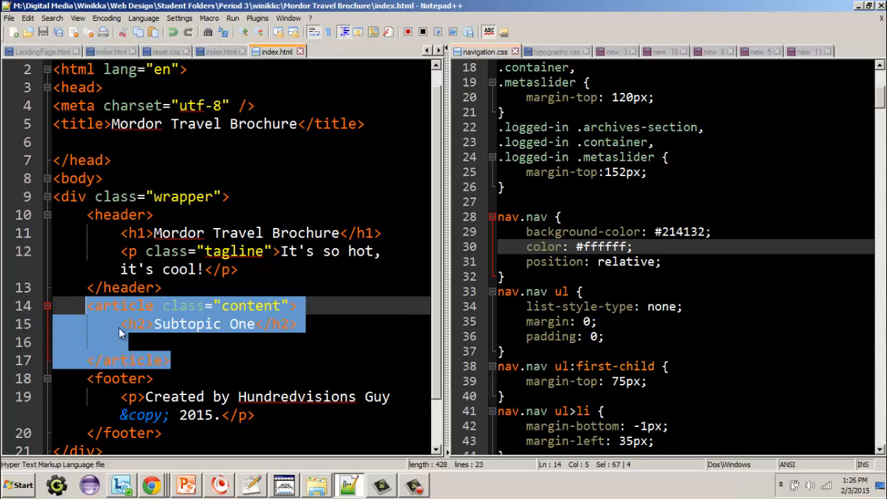
{"action": "left_click", "coordinate": [90, 324]}
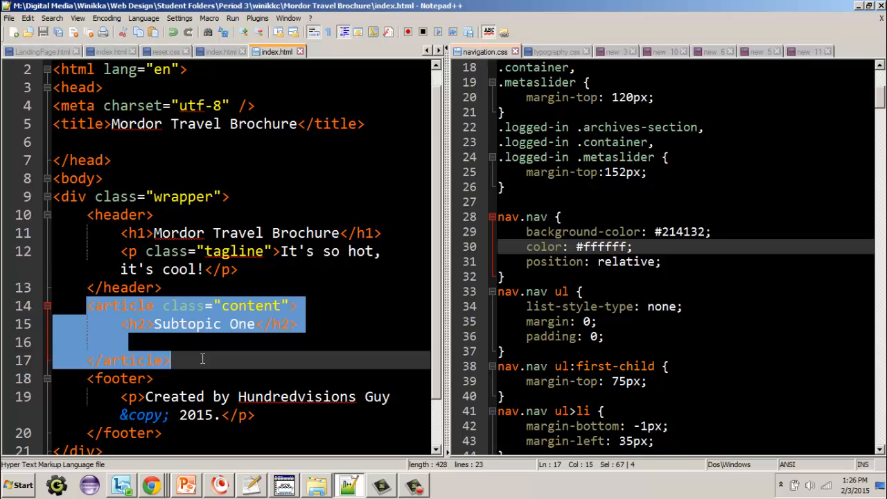
{"action": "scroll", "scroll_direction": "down", "scroll_amount": 3}
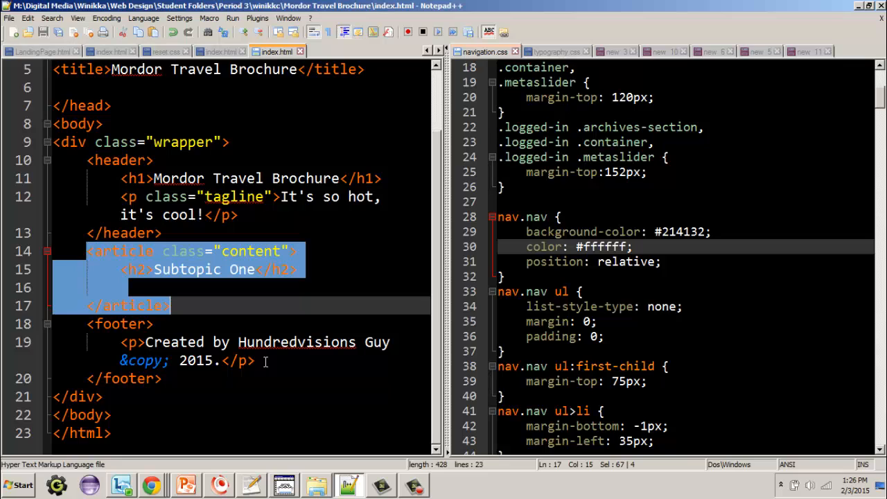
{"action": "left_click", "coordinate": [266, 360]}
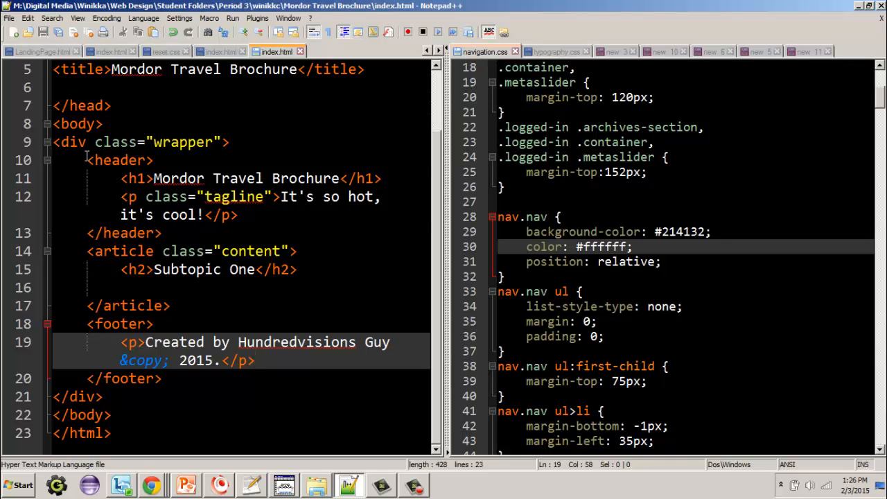
{"action": "left_click_drag", "start_coordinate": [86, 161], "coordinate": [164, 233]}
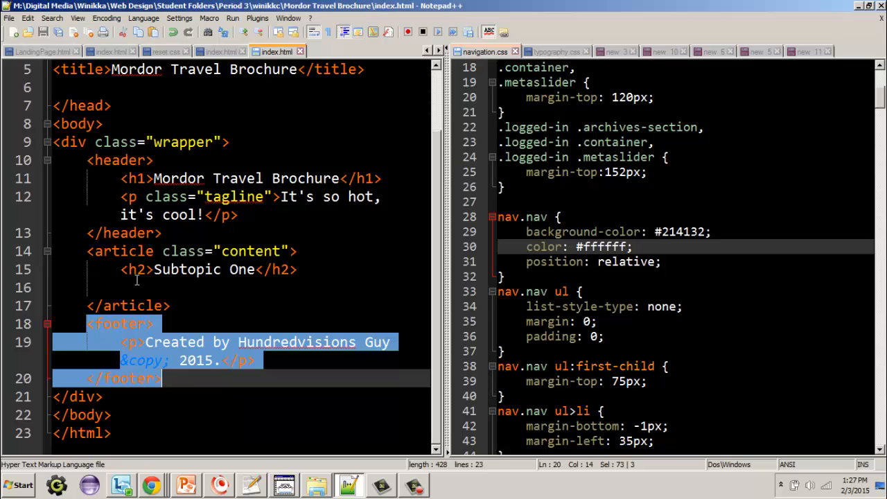
{"action": "mouse_move", "coordinate": [202, 255]}
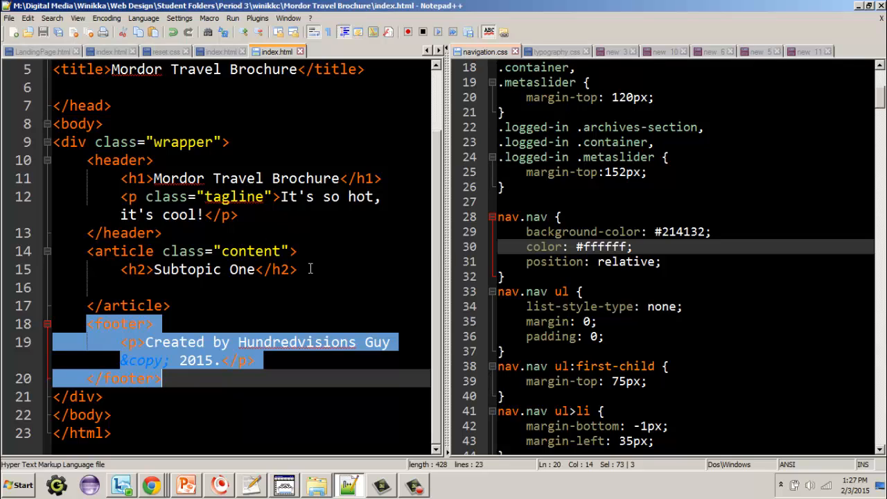
{"action": "mouse_move", "coordinate": [244, 290]}
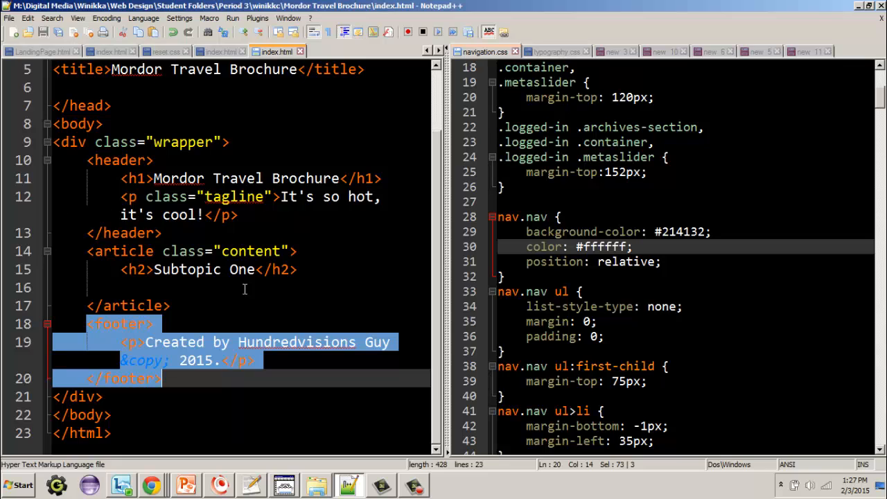
{"action": "mouse_move", "coordinate": [117, 270]}
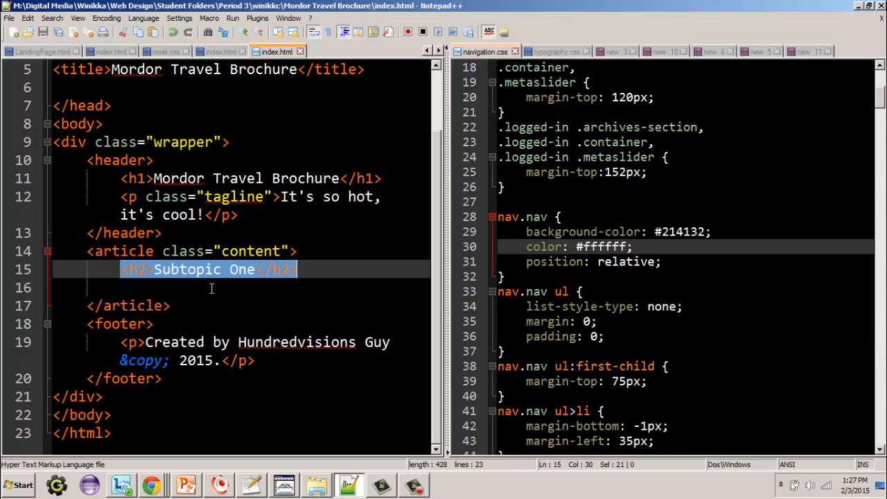
{"action": "mouse_move", "coordinate": [371, 233]}
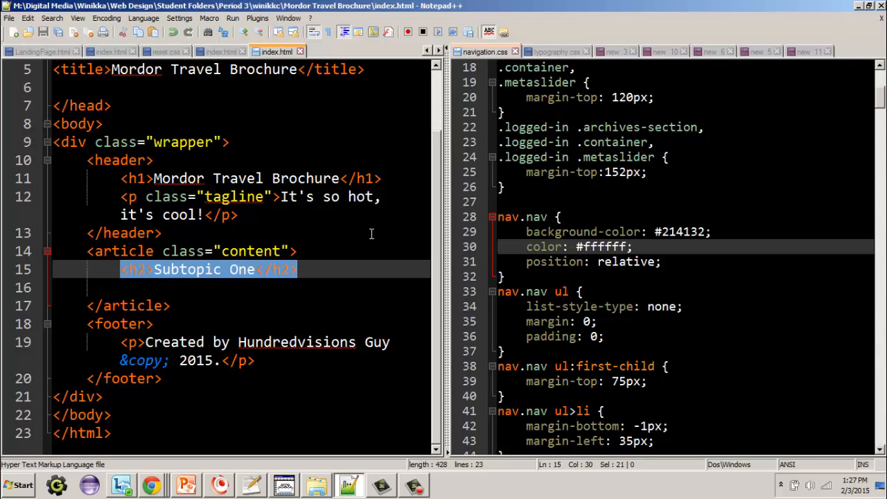